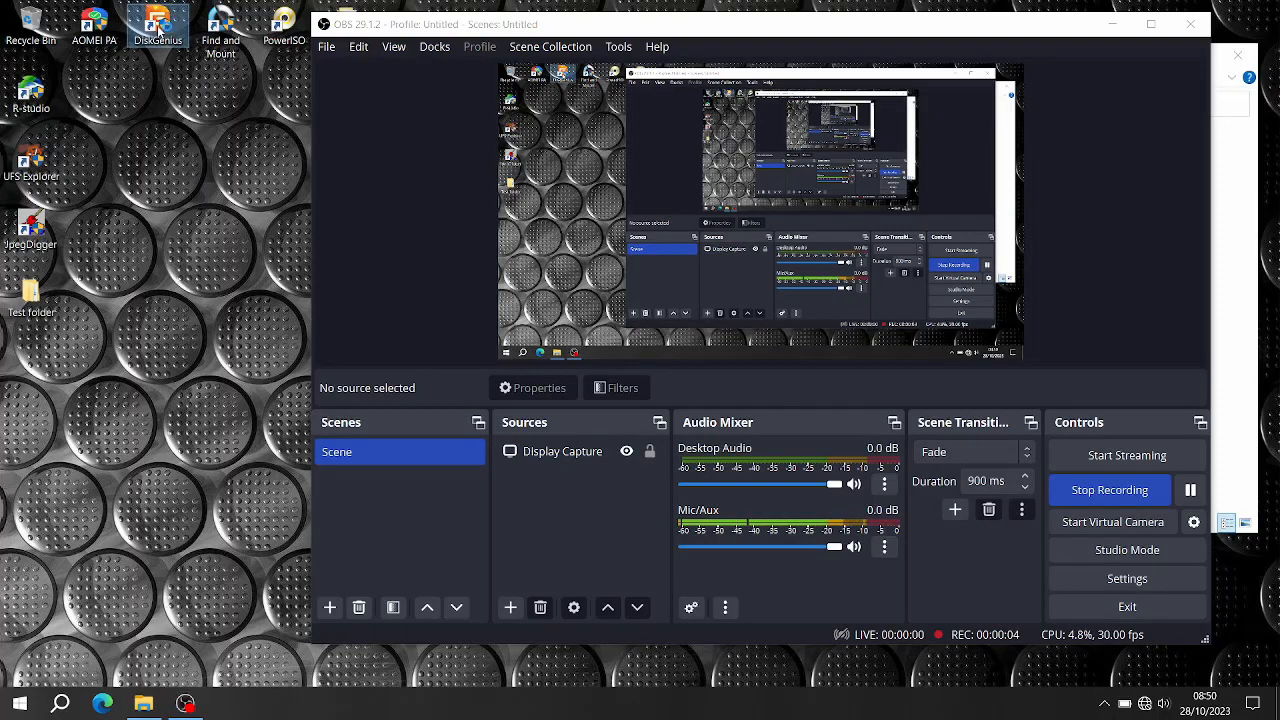
mouse_move(158, 25)
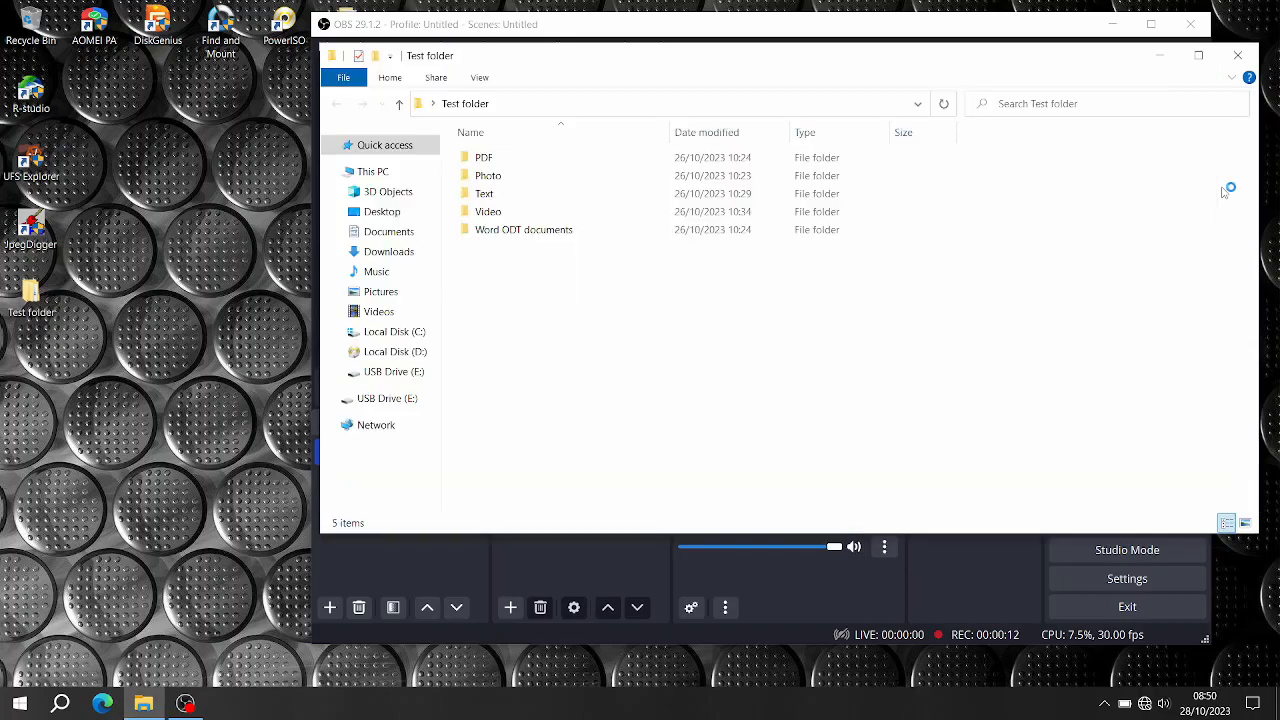
Close the Test folder listing after viewing its five subfolders
left_click(488, 175)
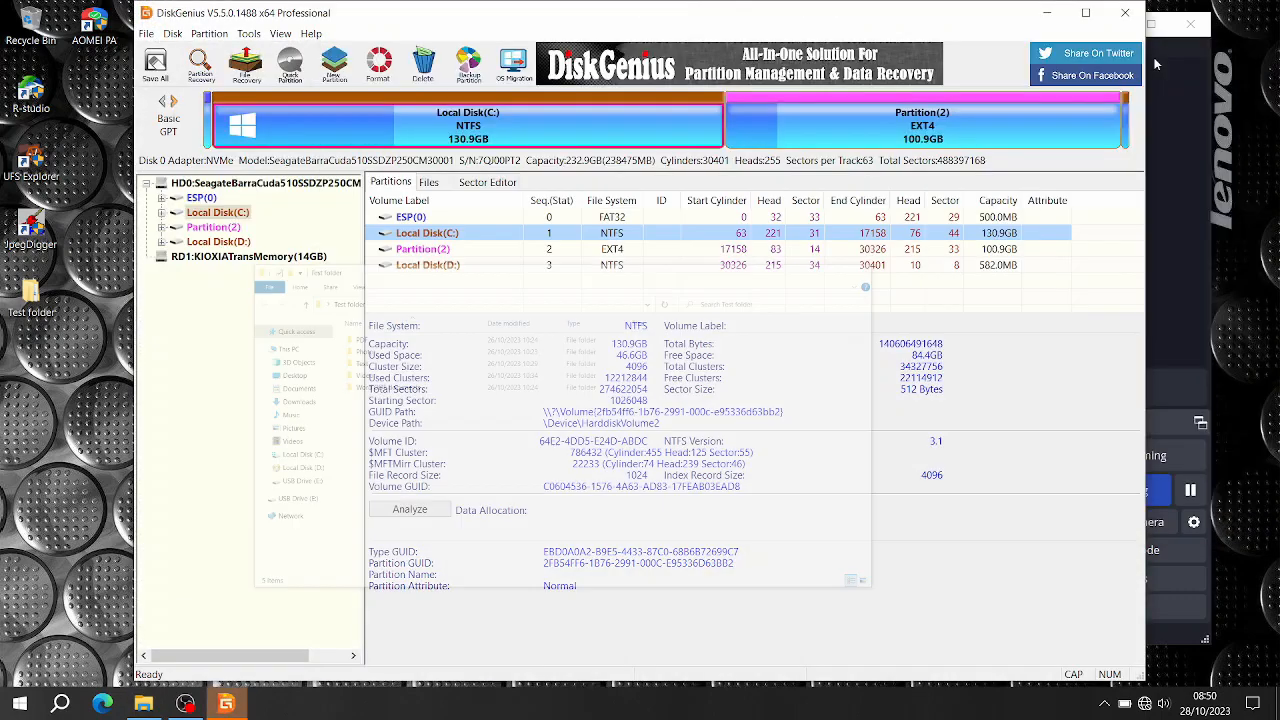
Search the 14GB KIOXIA drive for lost partitions and reserve the found 14.4GB FAT32 partition
left_click(249, 256)
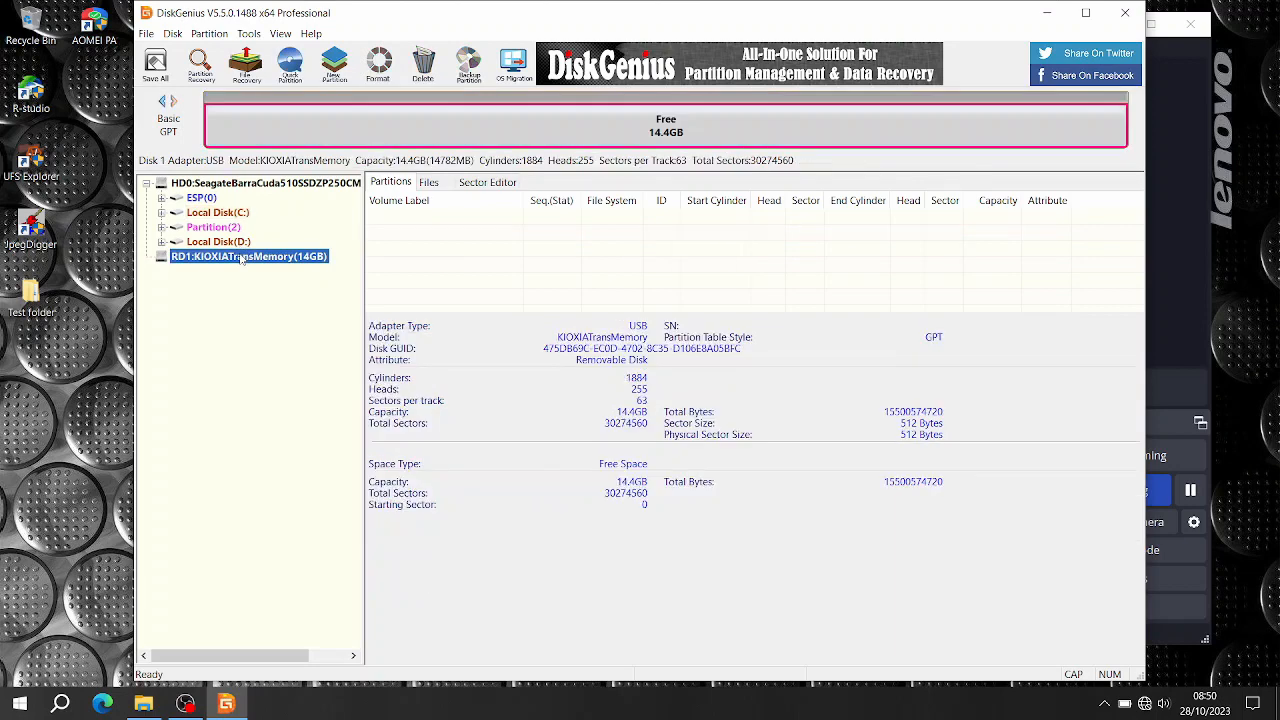
right_click(248, 256)
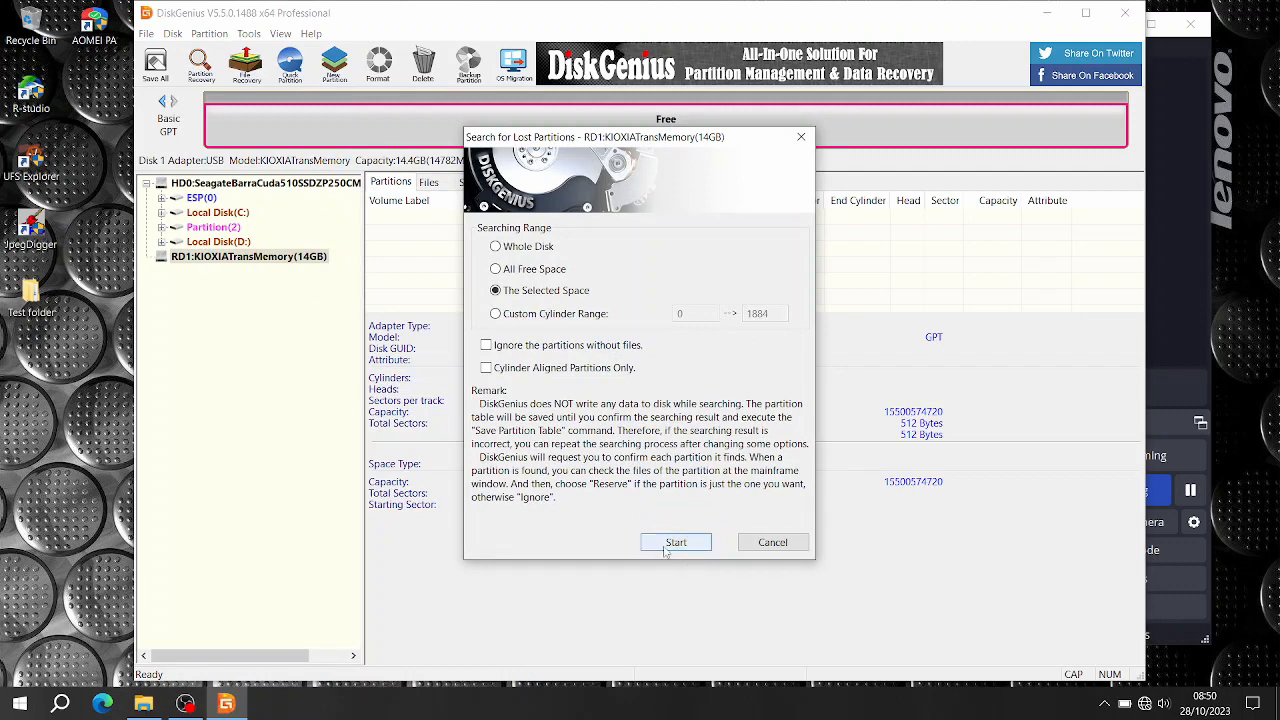
left_click(676, 542)
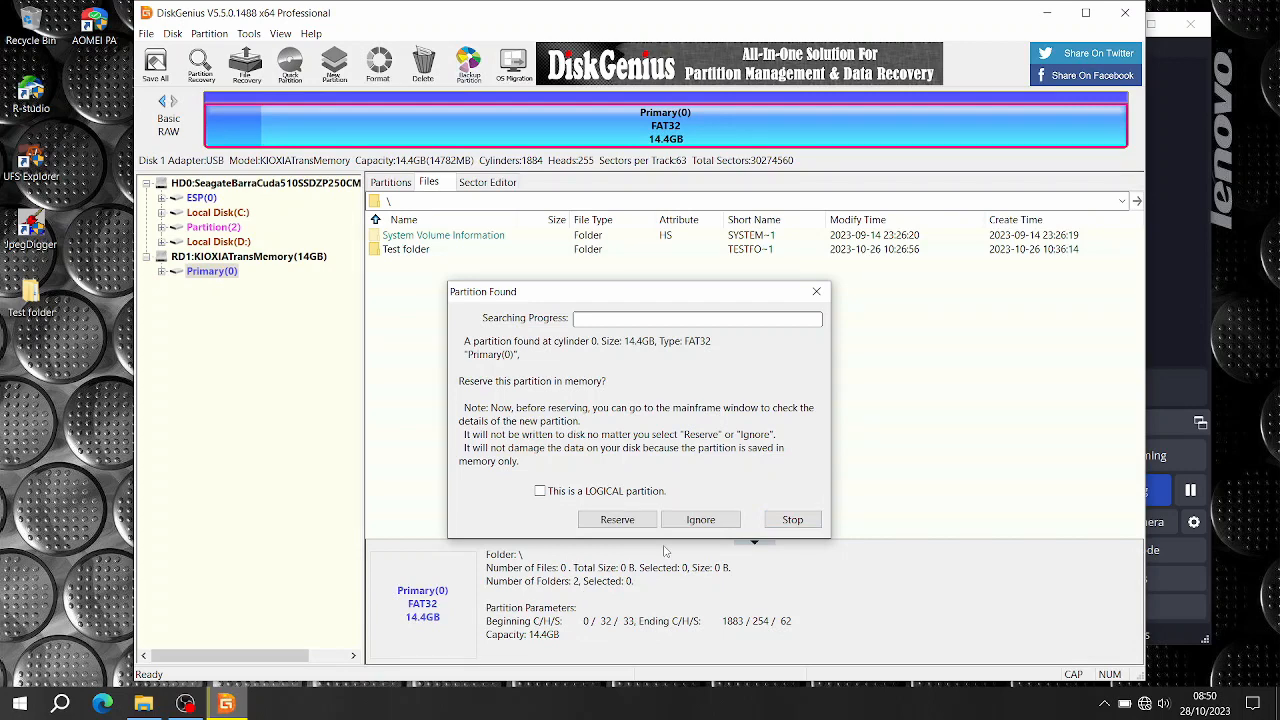
mouse_move(678, 318)
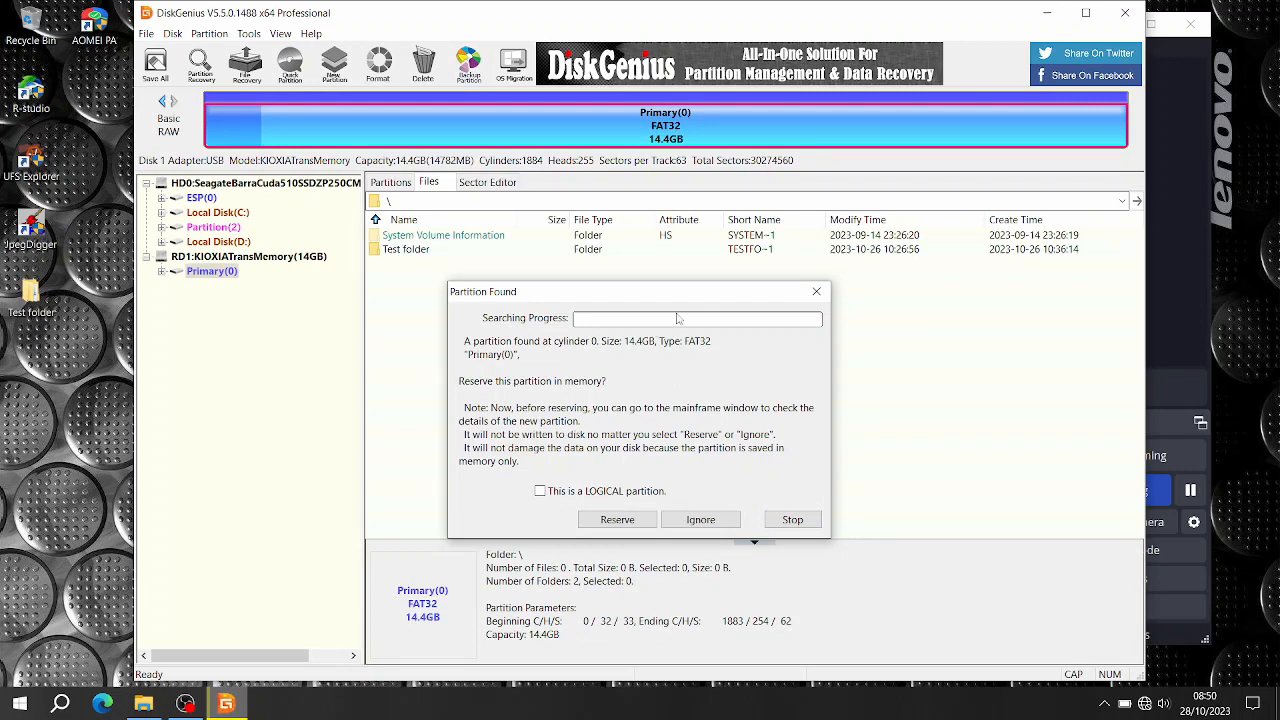
left_click(617, 519)
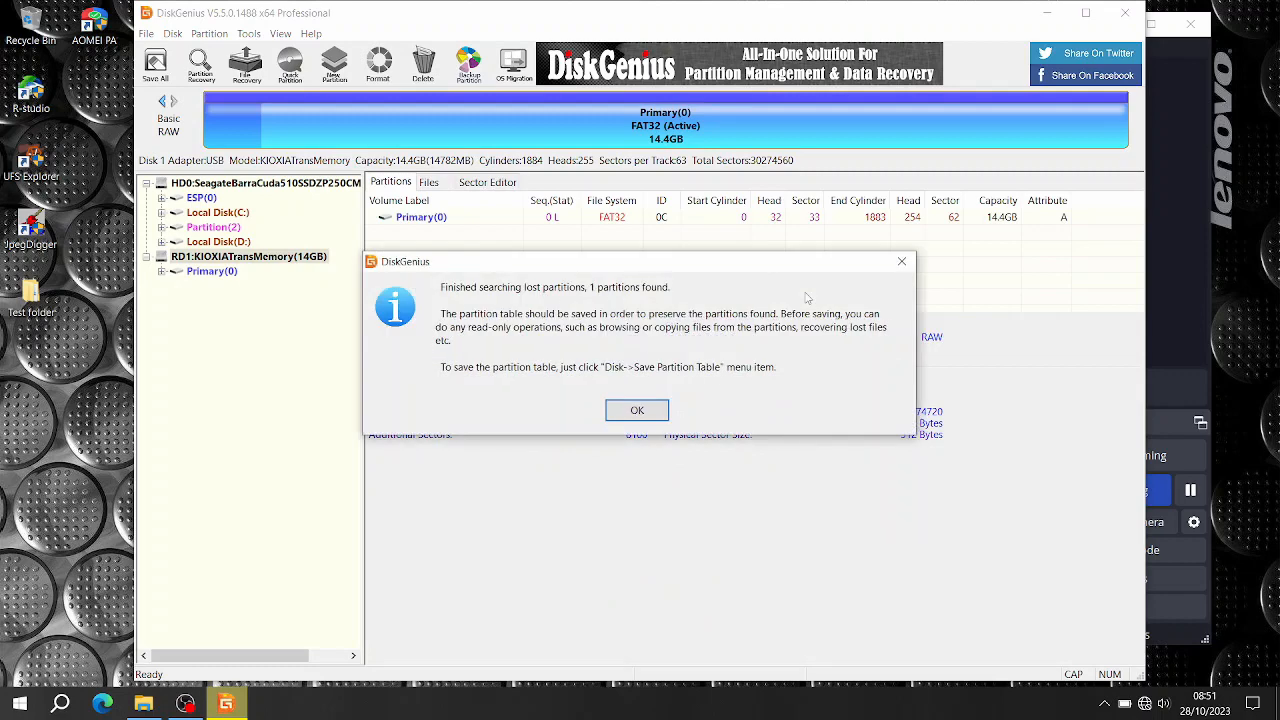
left_click(636, 410)
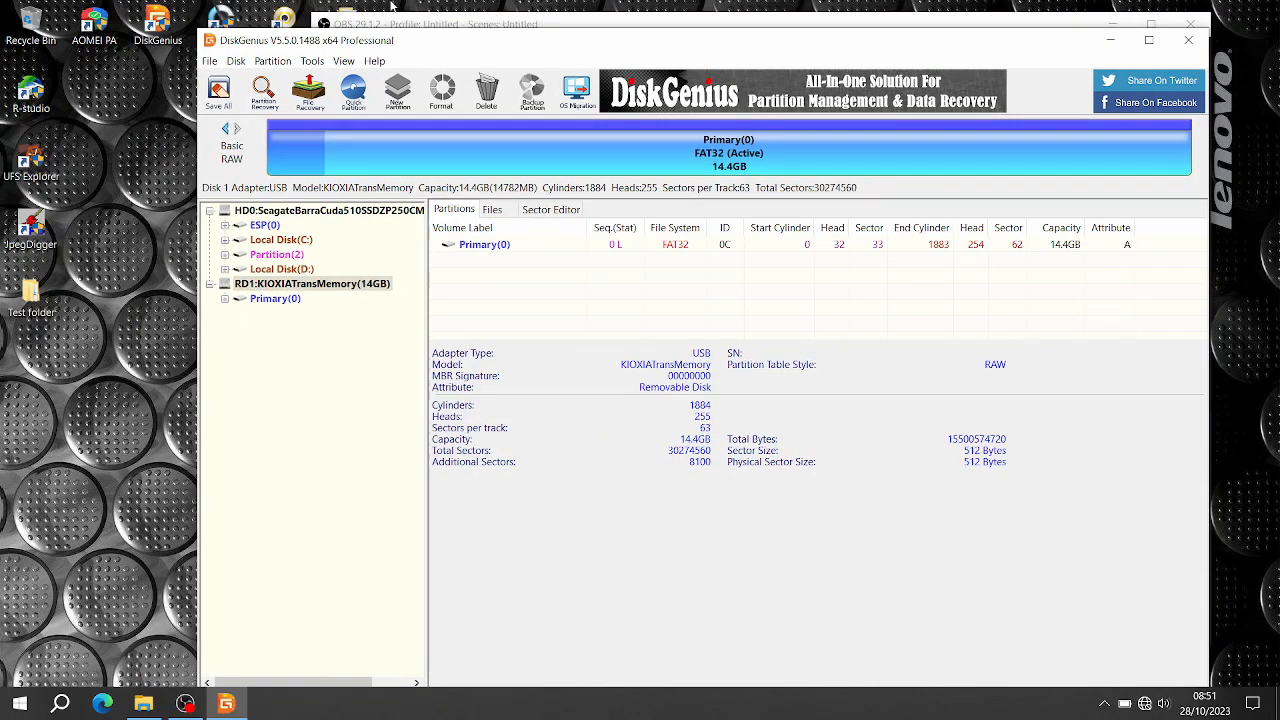
mouse_move(307, 374)
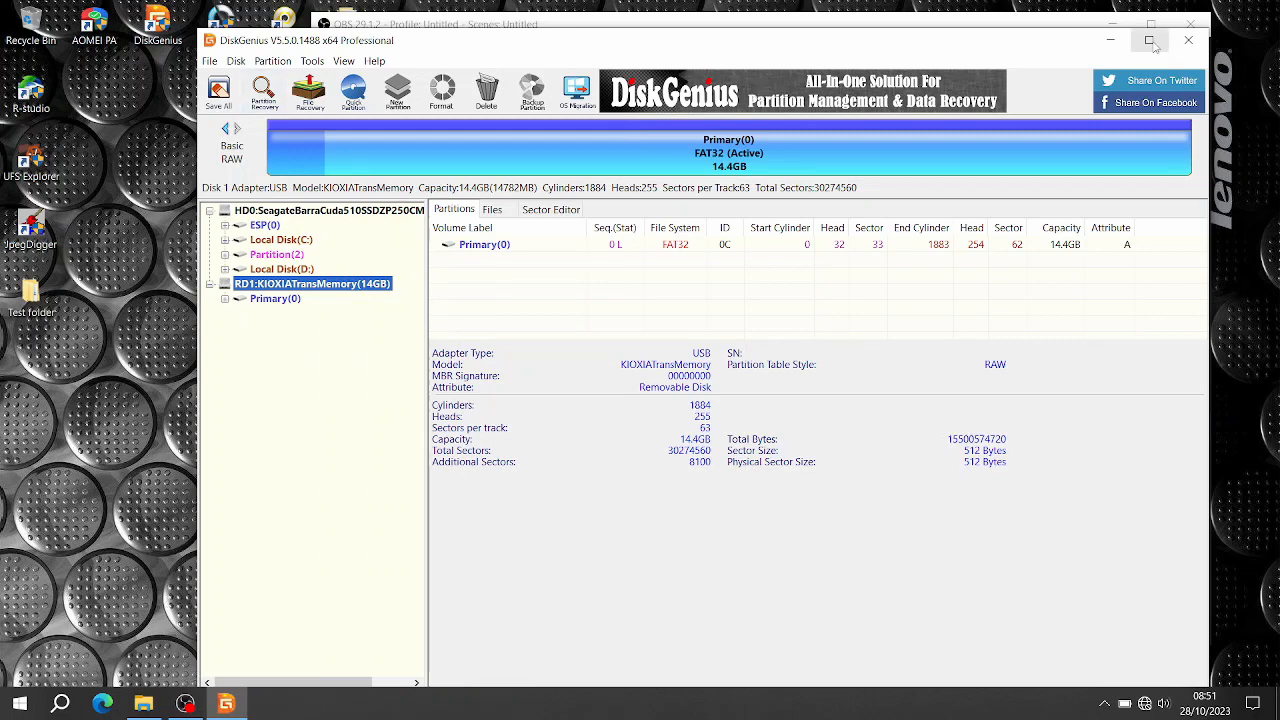
Maximize the DiskGenius window to fill the screen
left_click(1150, 40)
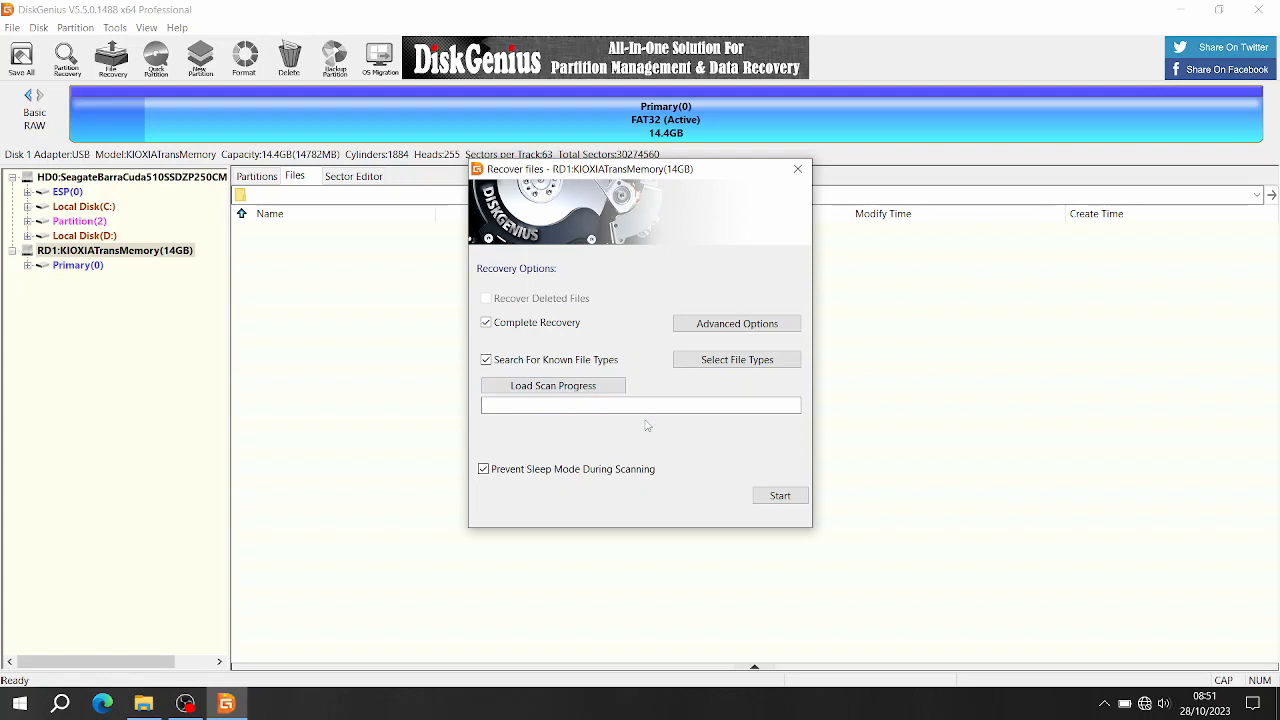
mouse_move(721, 453)
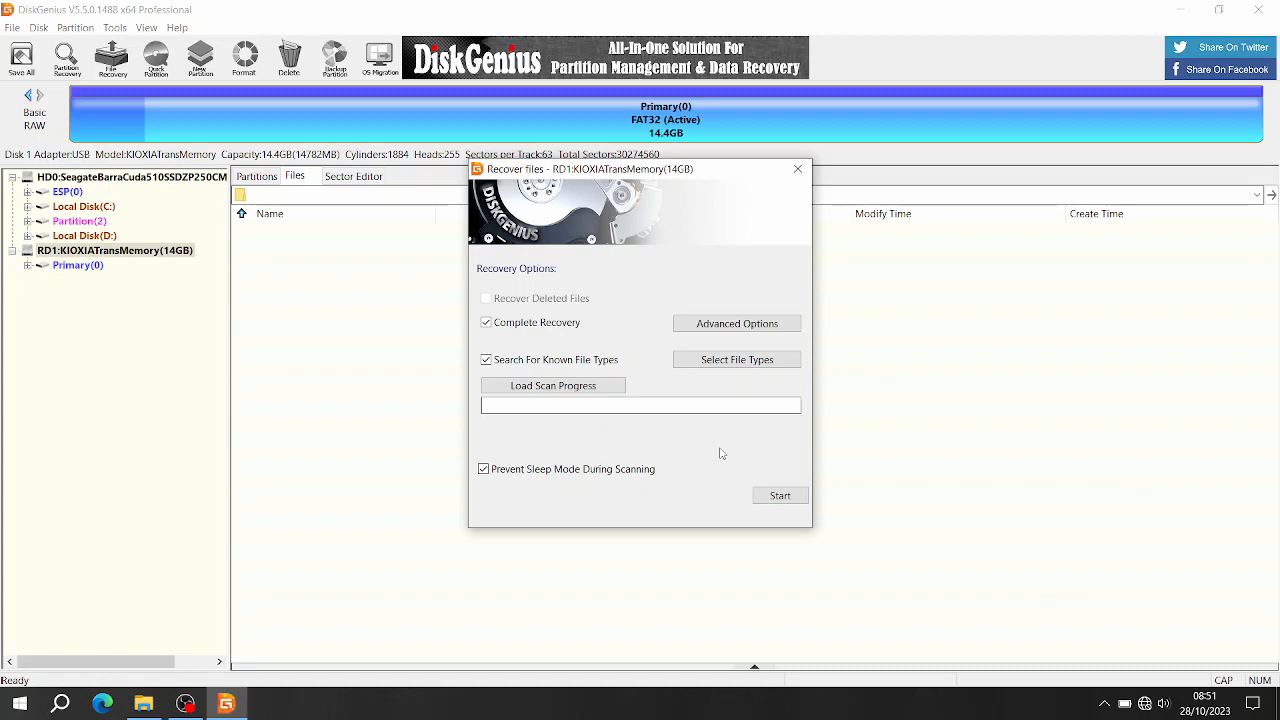
mouse_move(780, 495)
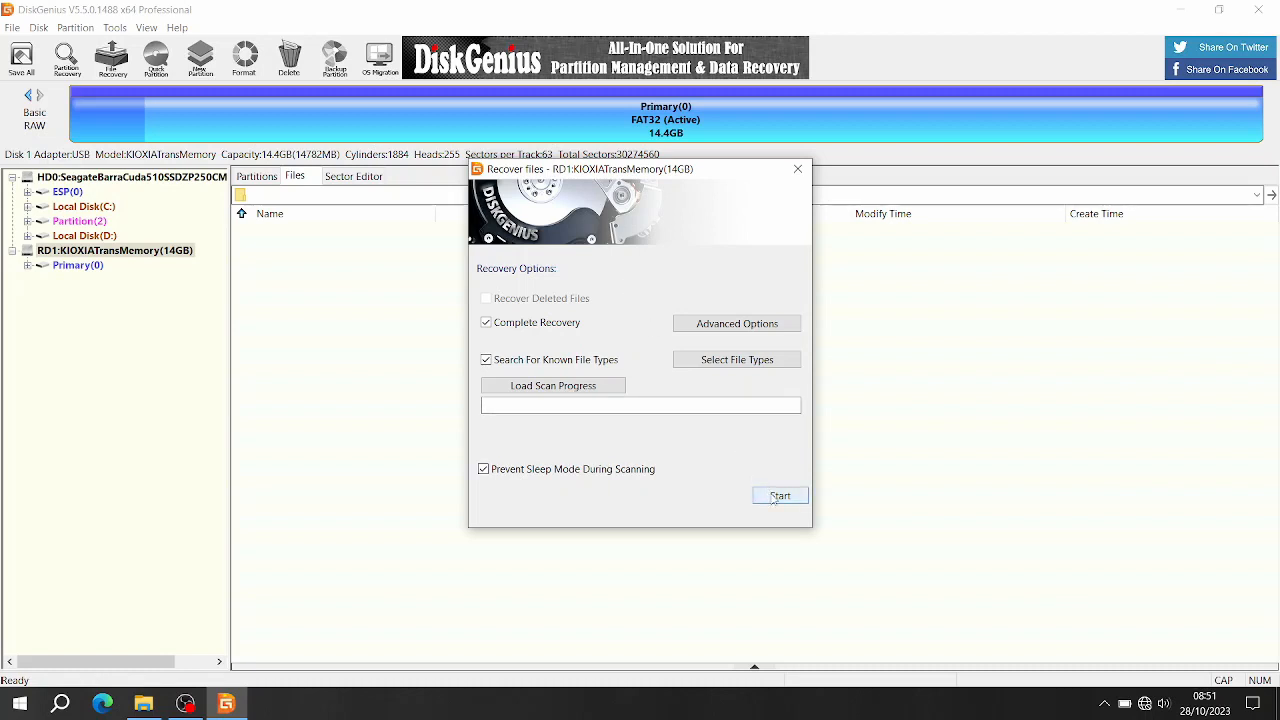
Start the file recovery scan of the KIOXIA drive, answering the earlier-progress prompt
left_click(779, 495)
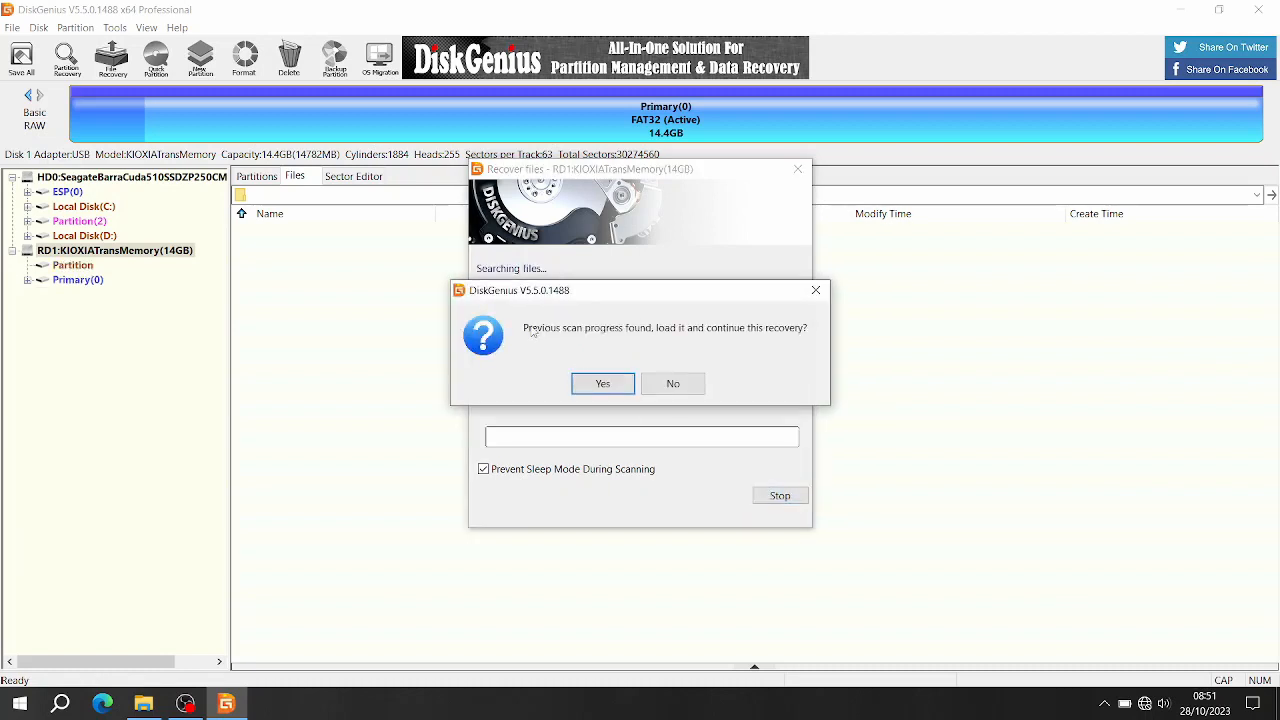
left_click(673, 383)
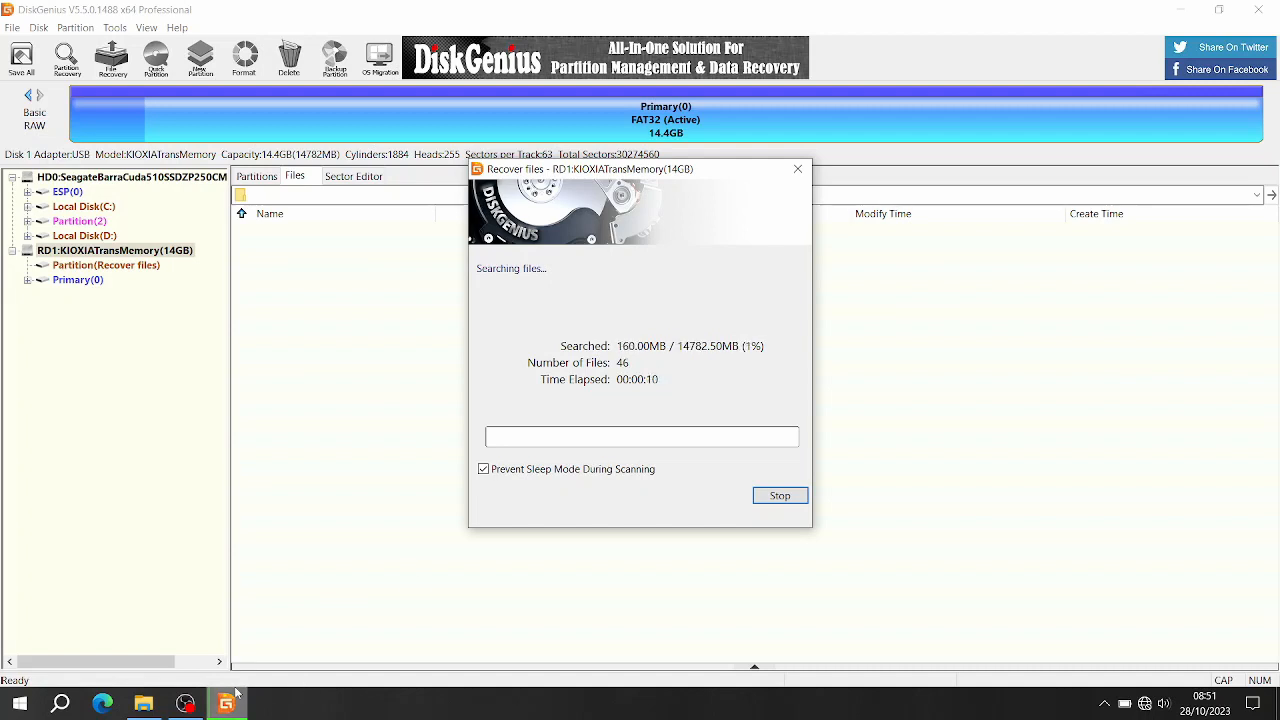
left_click(227, 702)
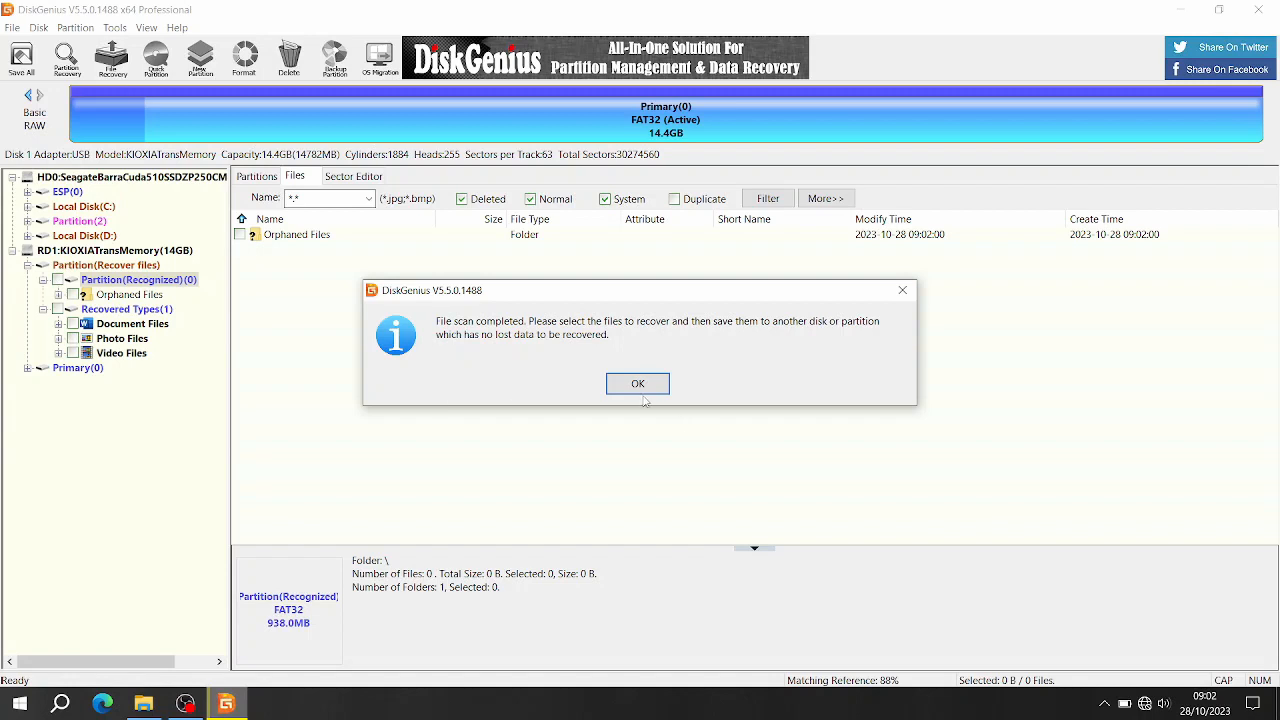
Dismiss the scan-completed message and list the recovered JPEG images under Photo Files
left_click(637, 383)
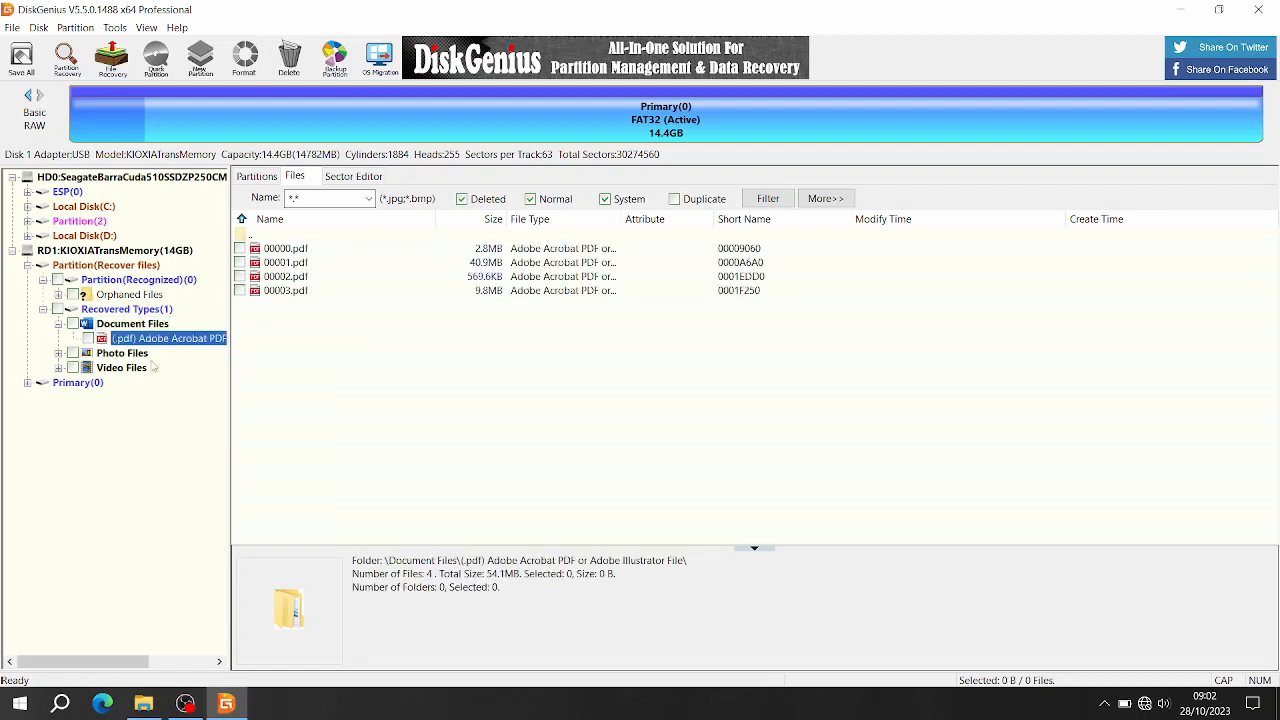
left_click(122, 352)
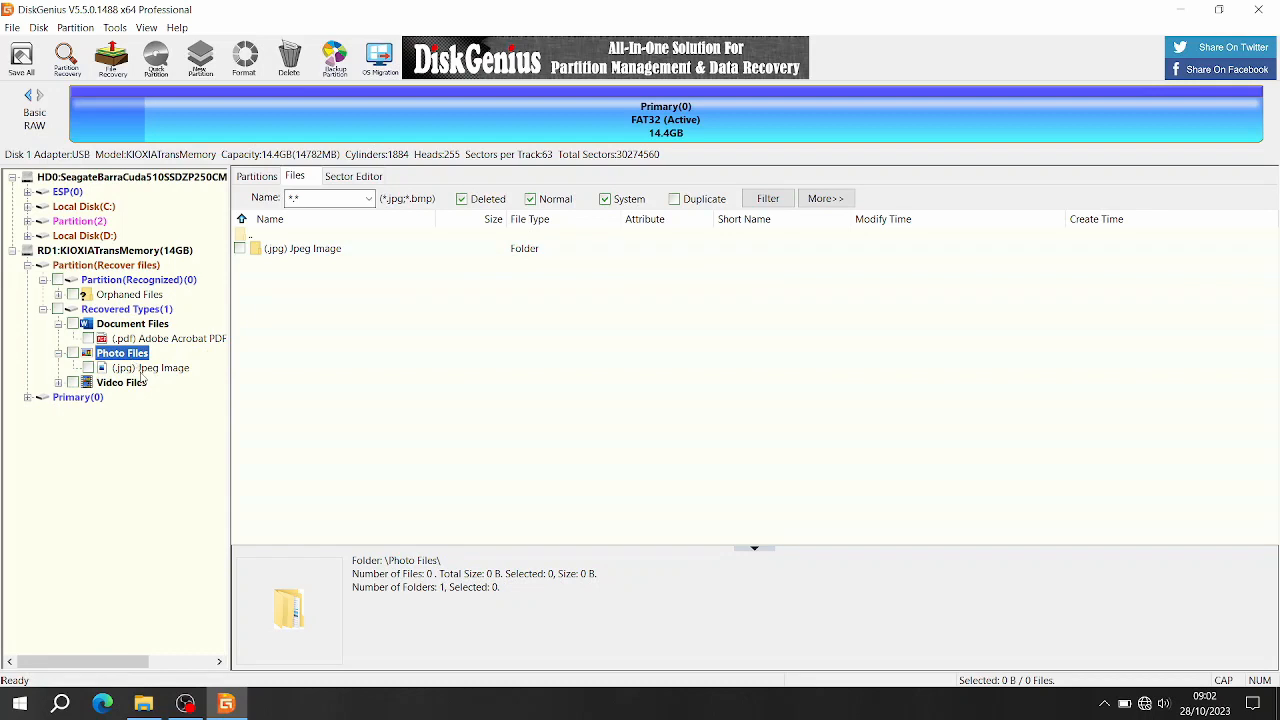
left_click(150, 367)
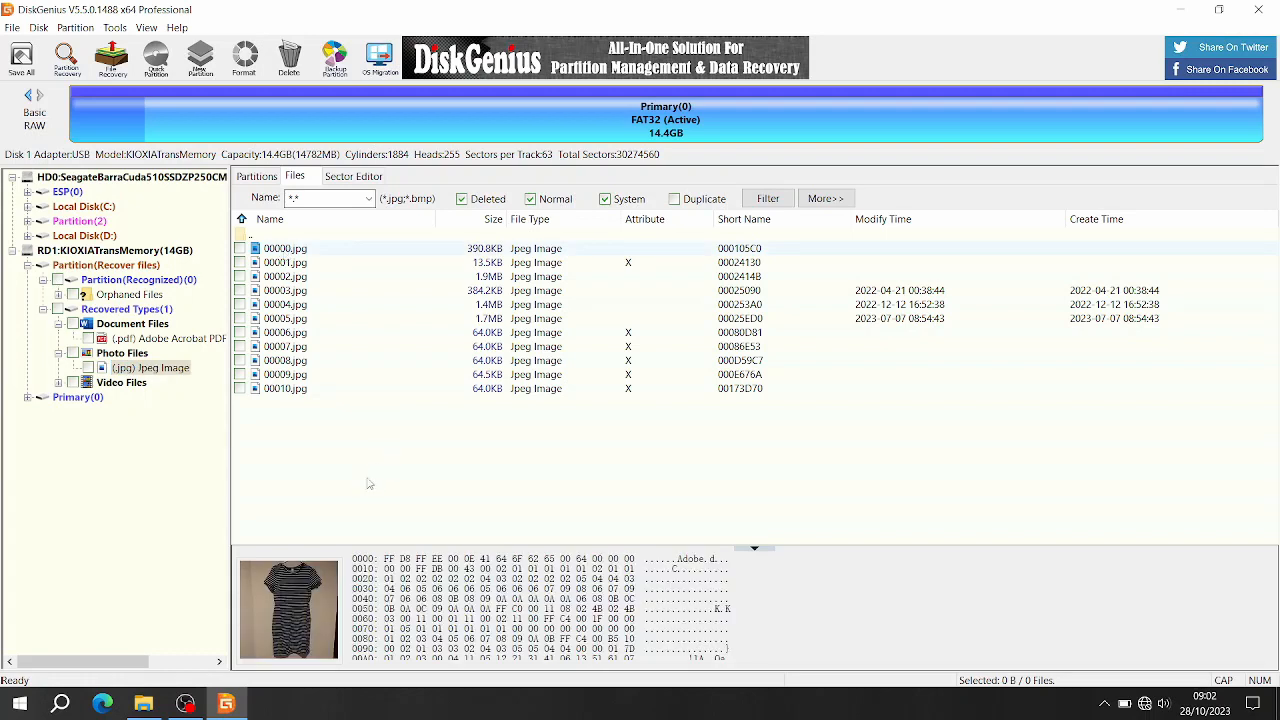
mouse_move(315, 478)
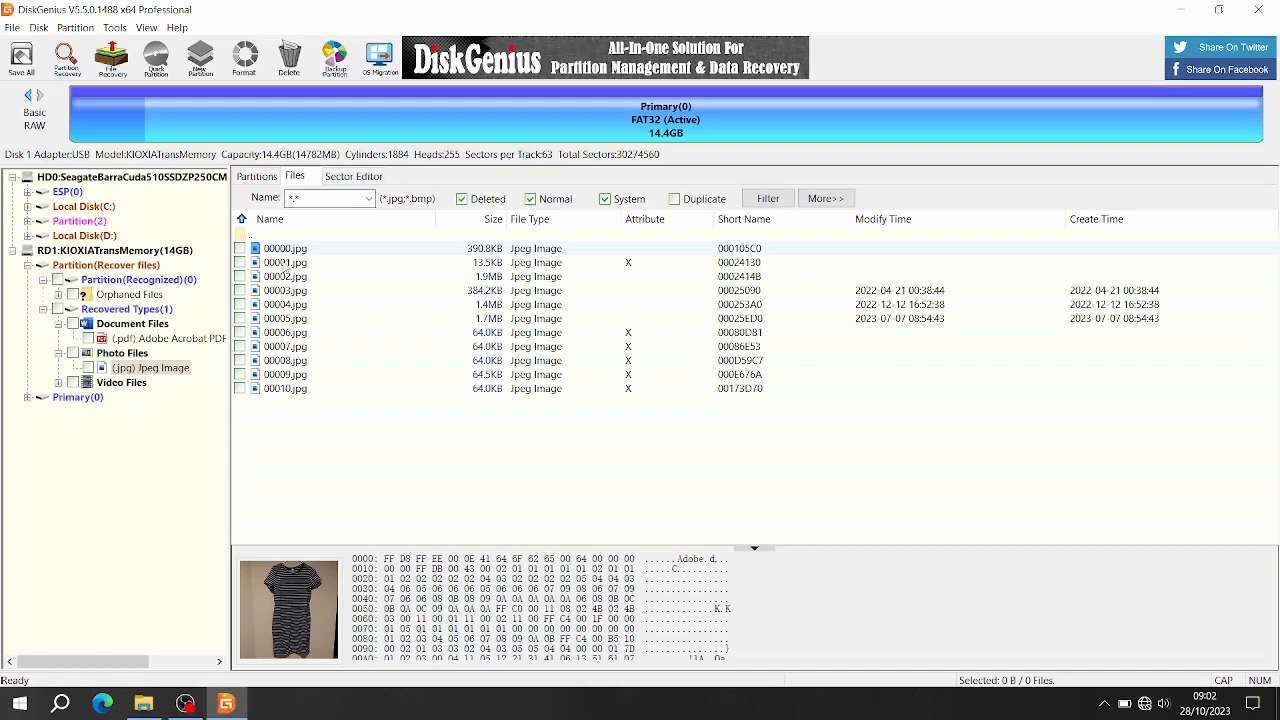
Preview recovered images such as 00002.jpg, then show the MP4 video files
left_click(286, 277)
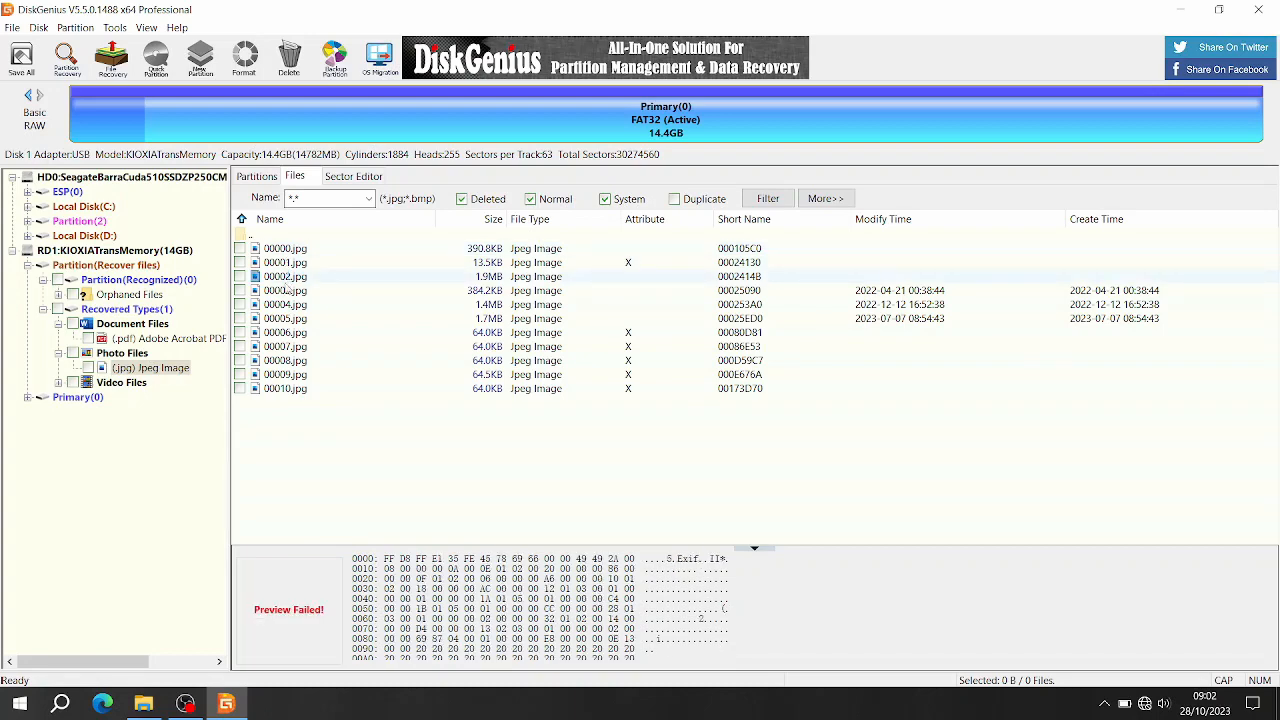
left_click(286, 290)
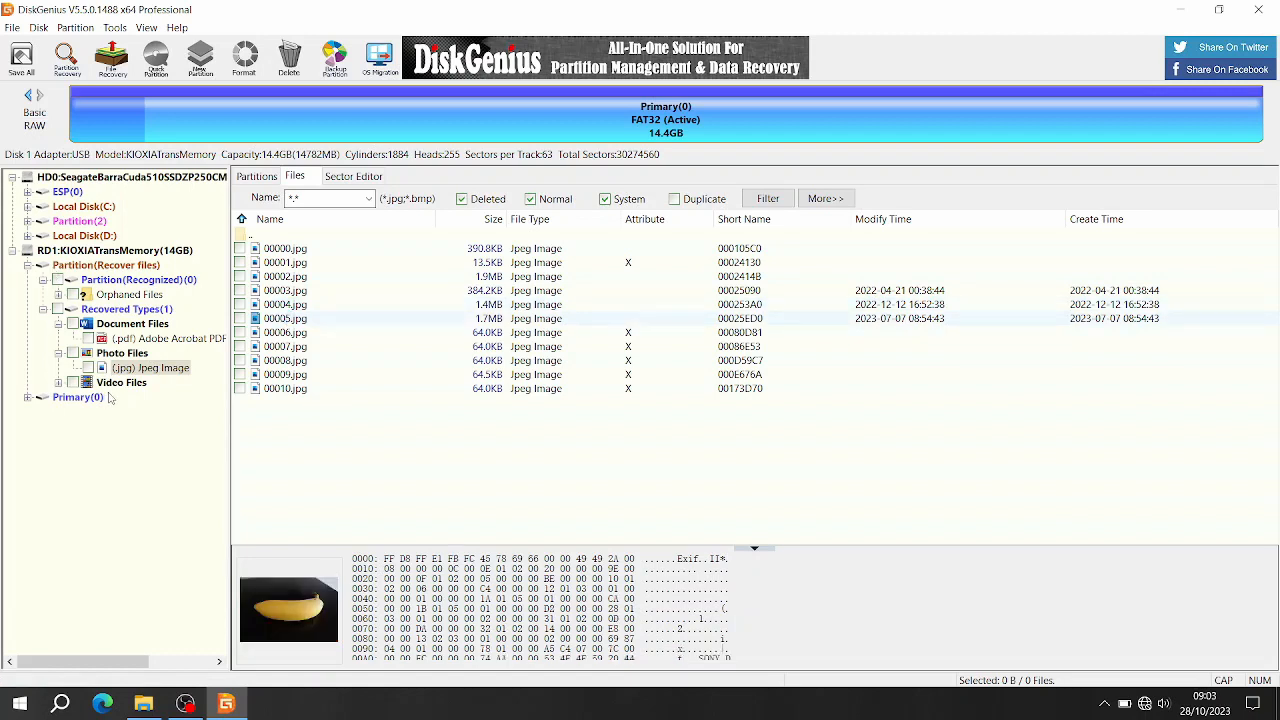
left_click(121, 382)
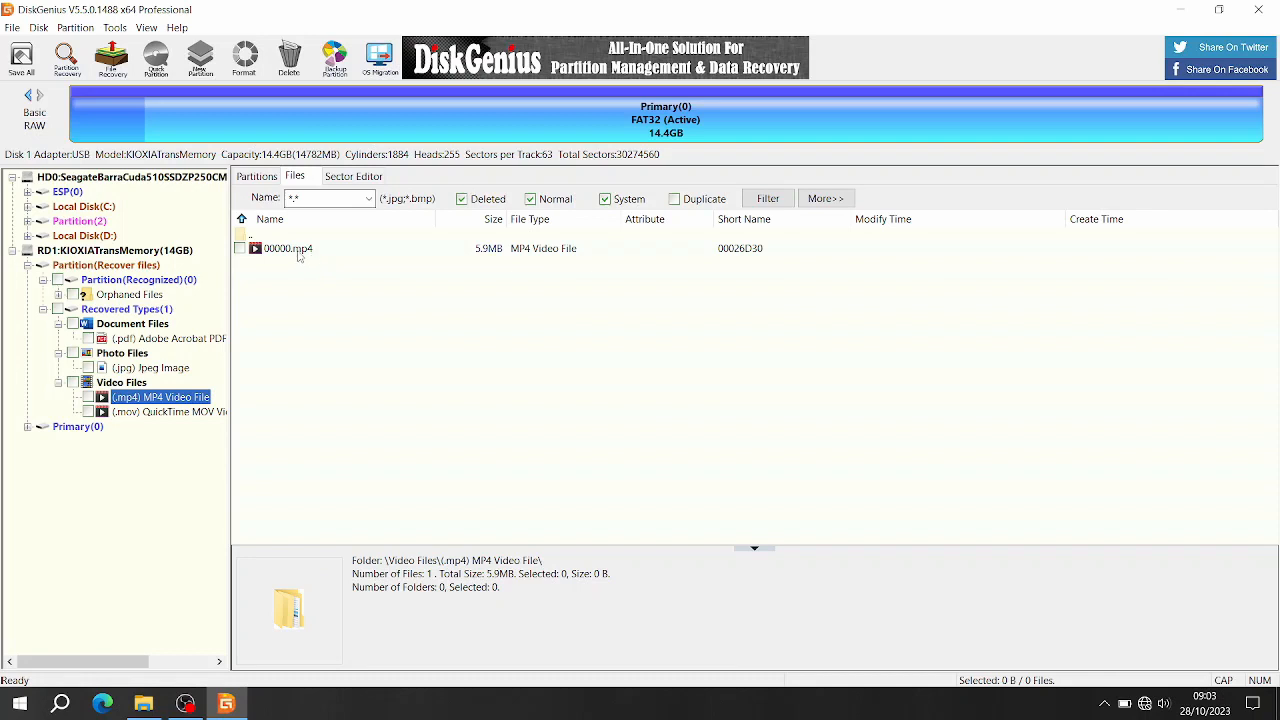
mouse_move(300, 249)
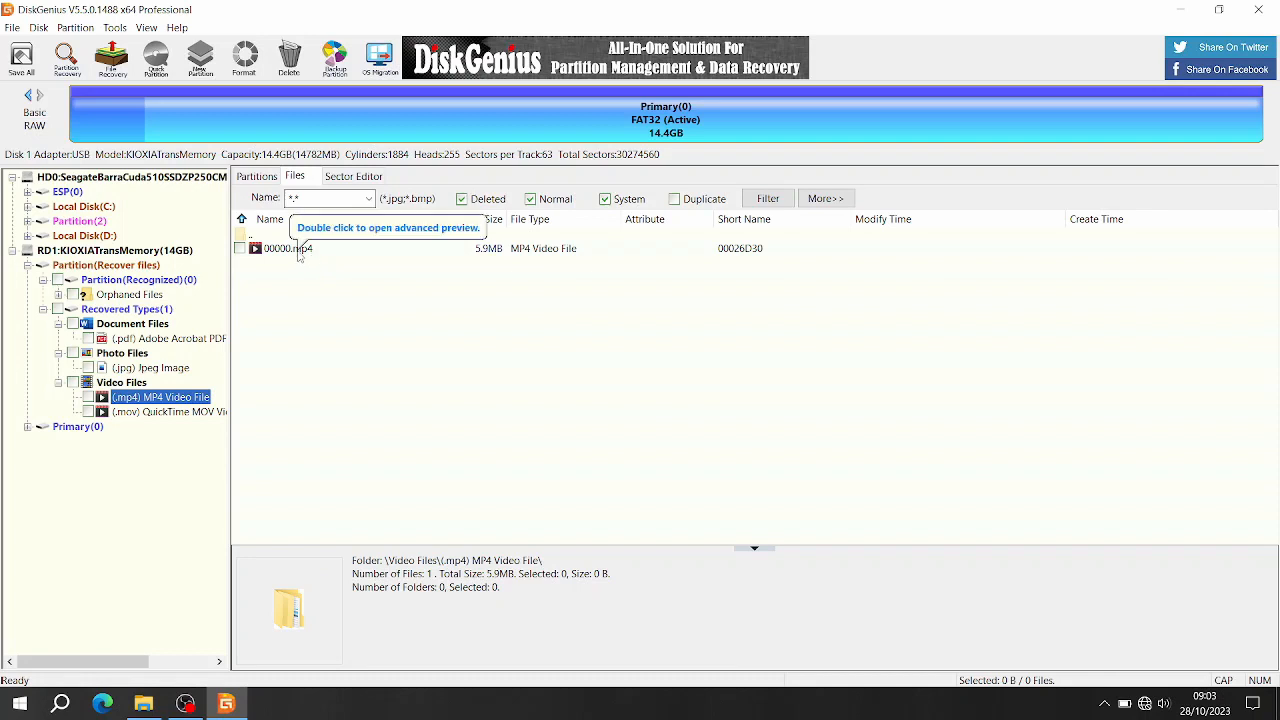
Select the (.mov) QuickTime video category to list the recovered MOV files
left_click(177, 411)
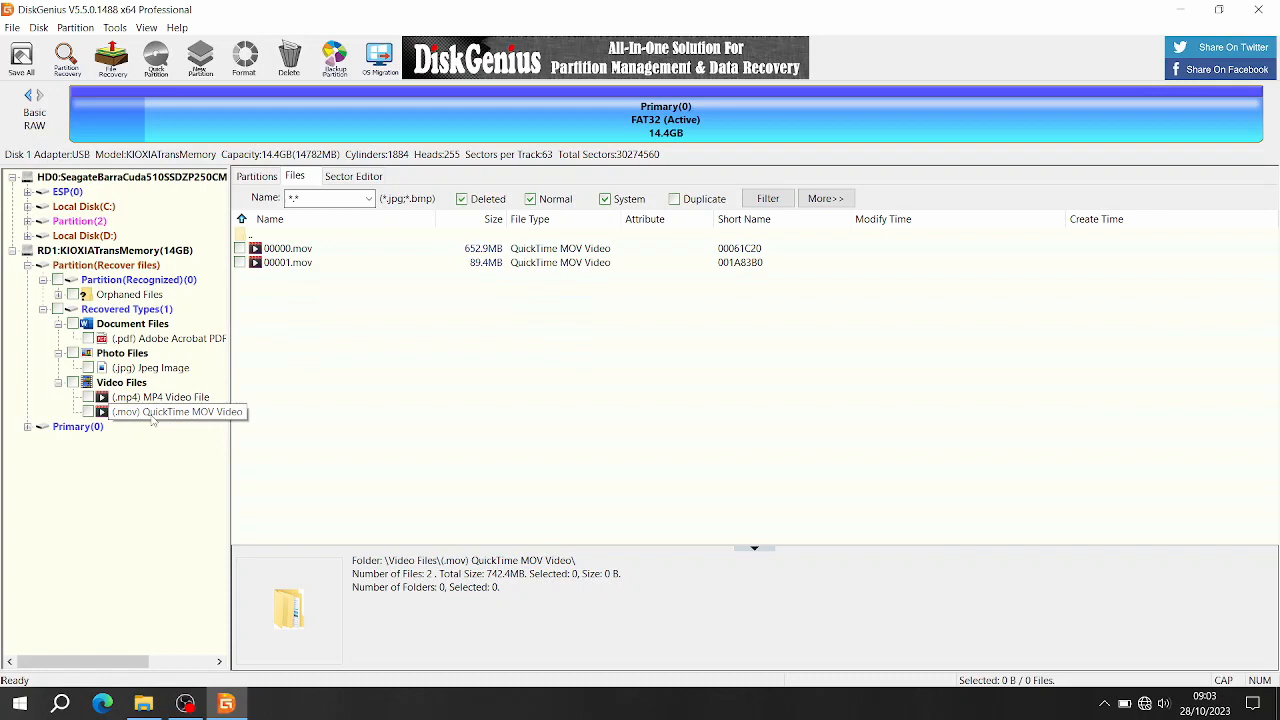
left_click(167, 412)
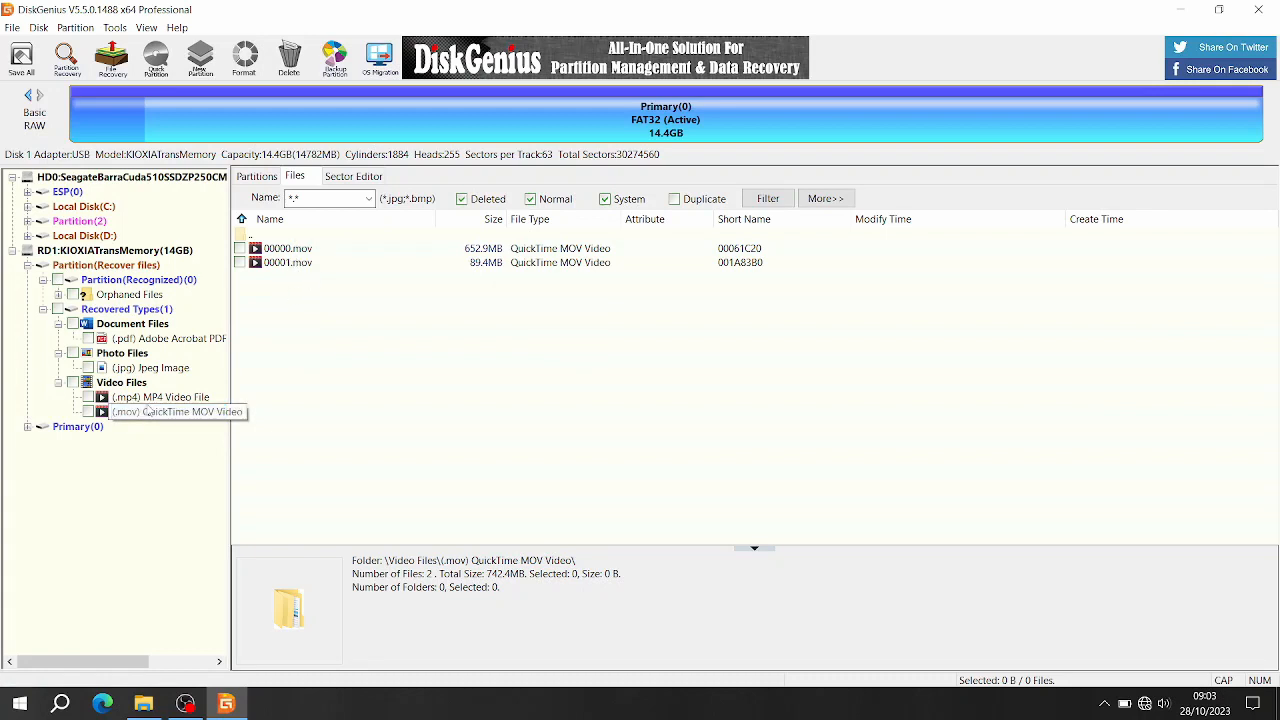
left_click(160, 411)
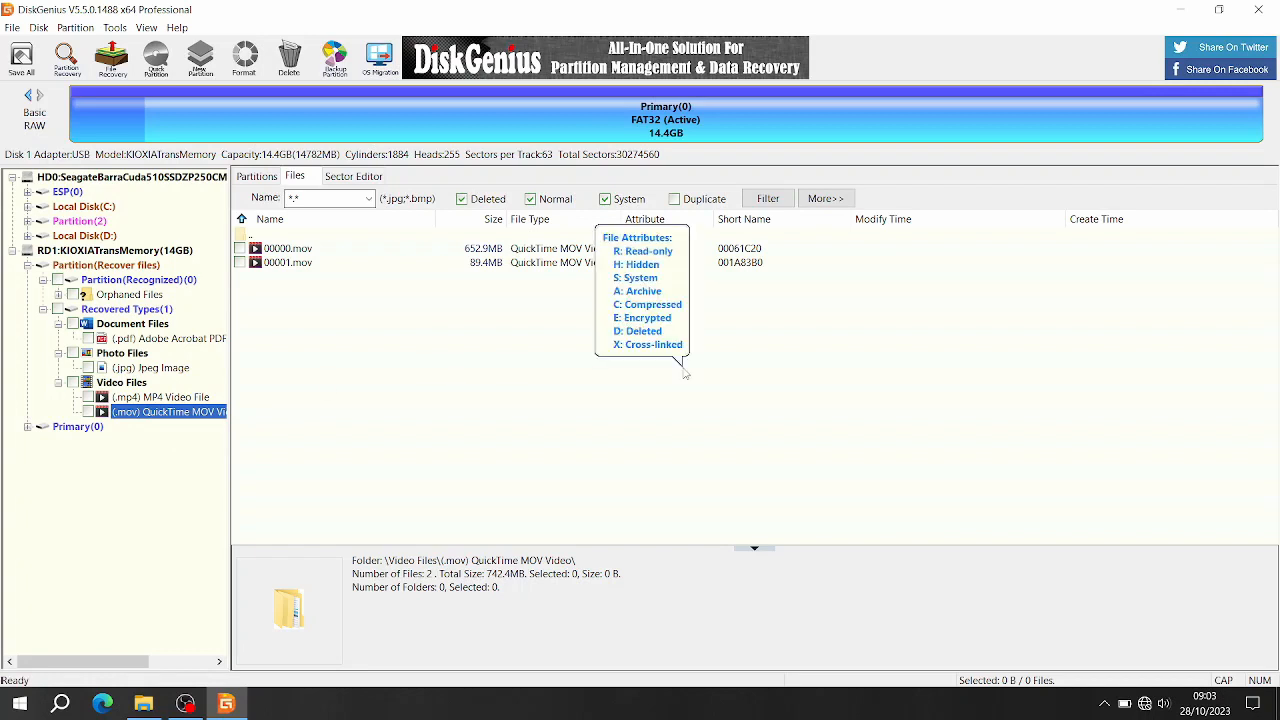
mouse_move(830, 324)
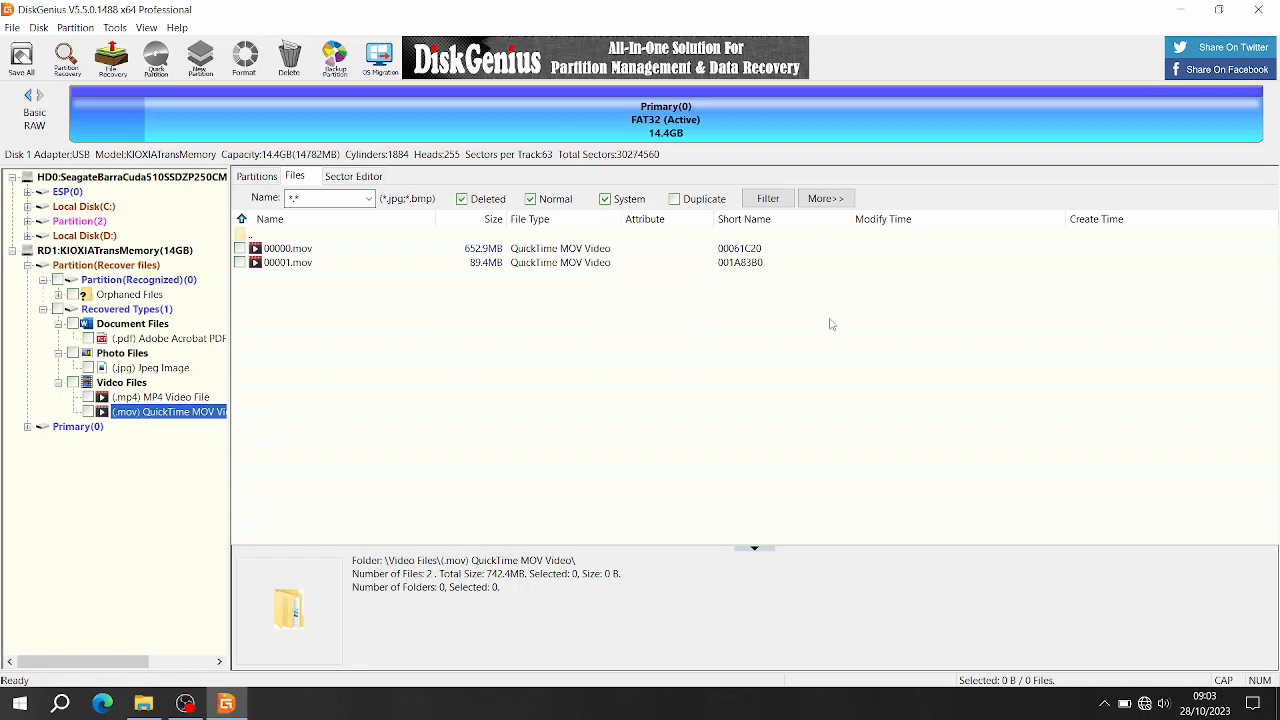
mouse_move(860, 348)
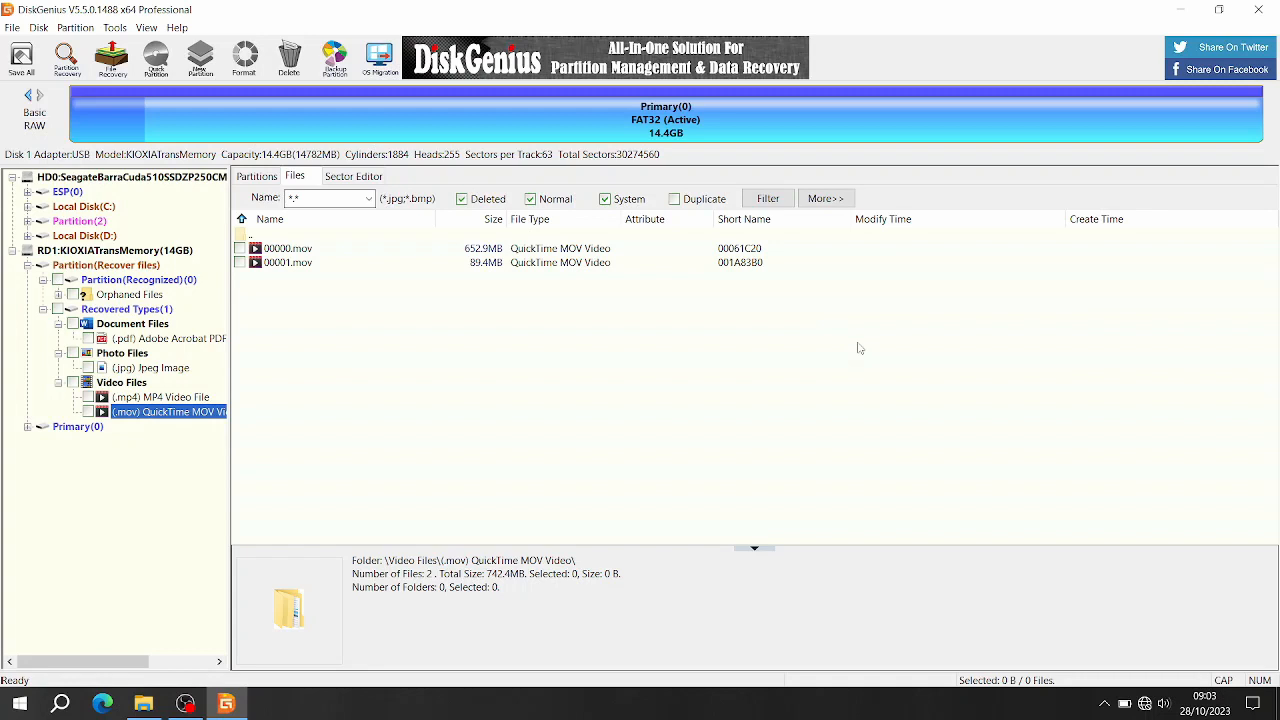
mouse_move(852, 344)
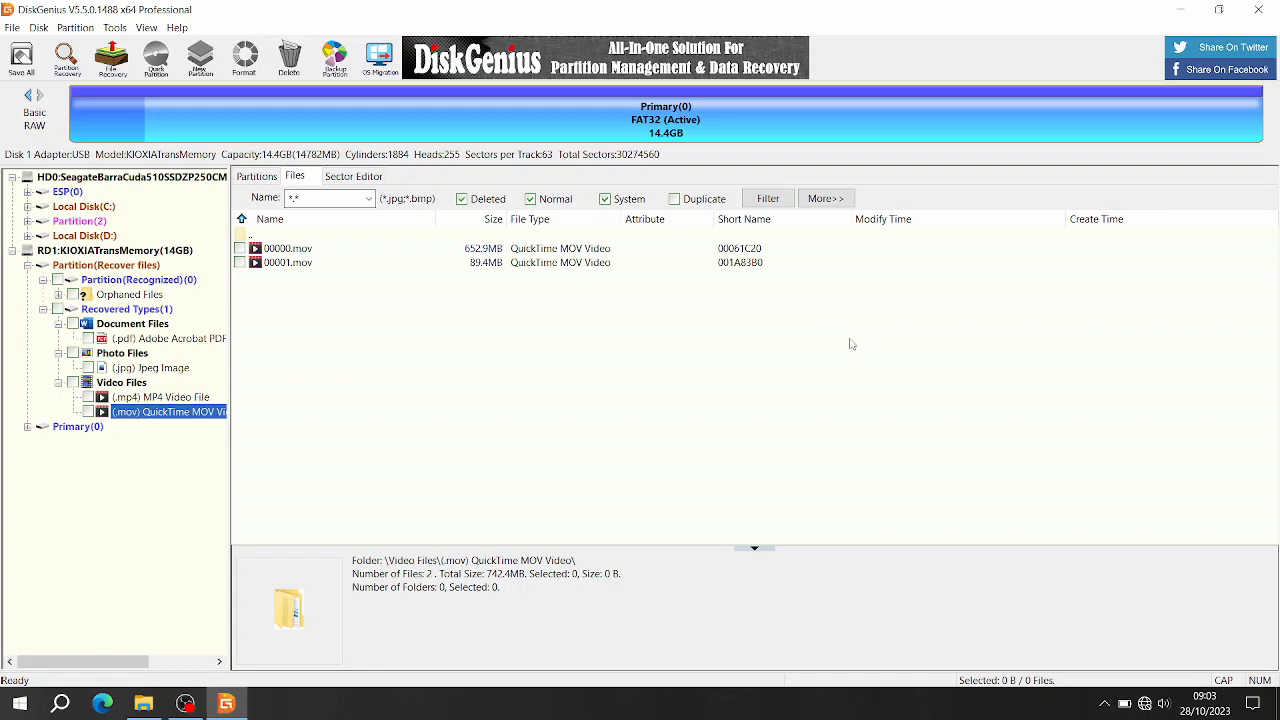
mouse_move(888, 212)
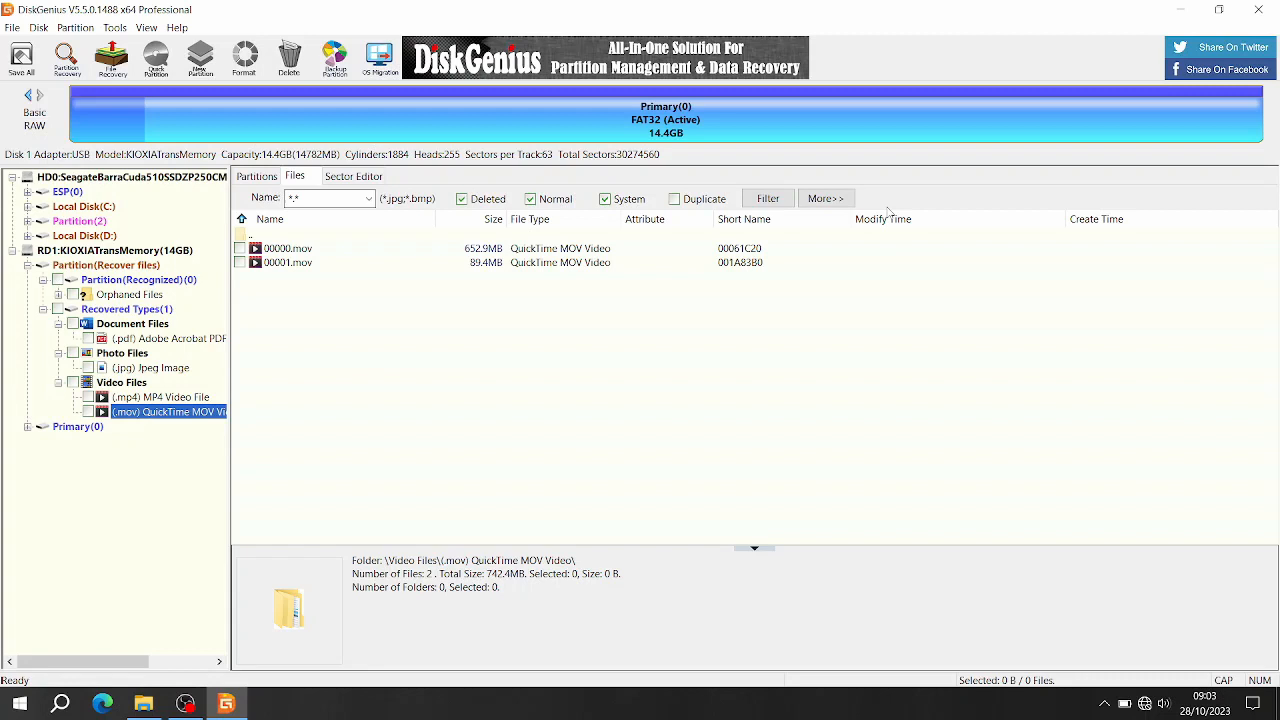
mouse_move(690, 370)
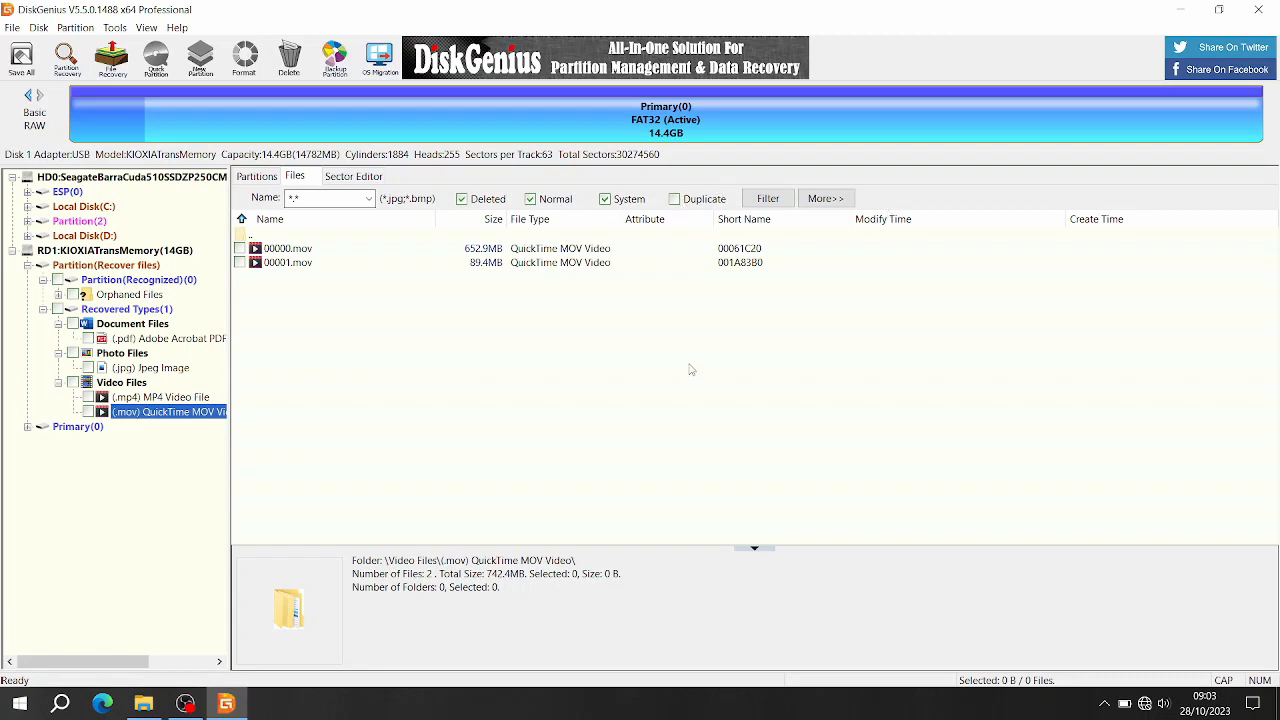
mouse_move(1157, 84)
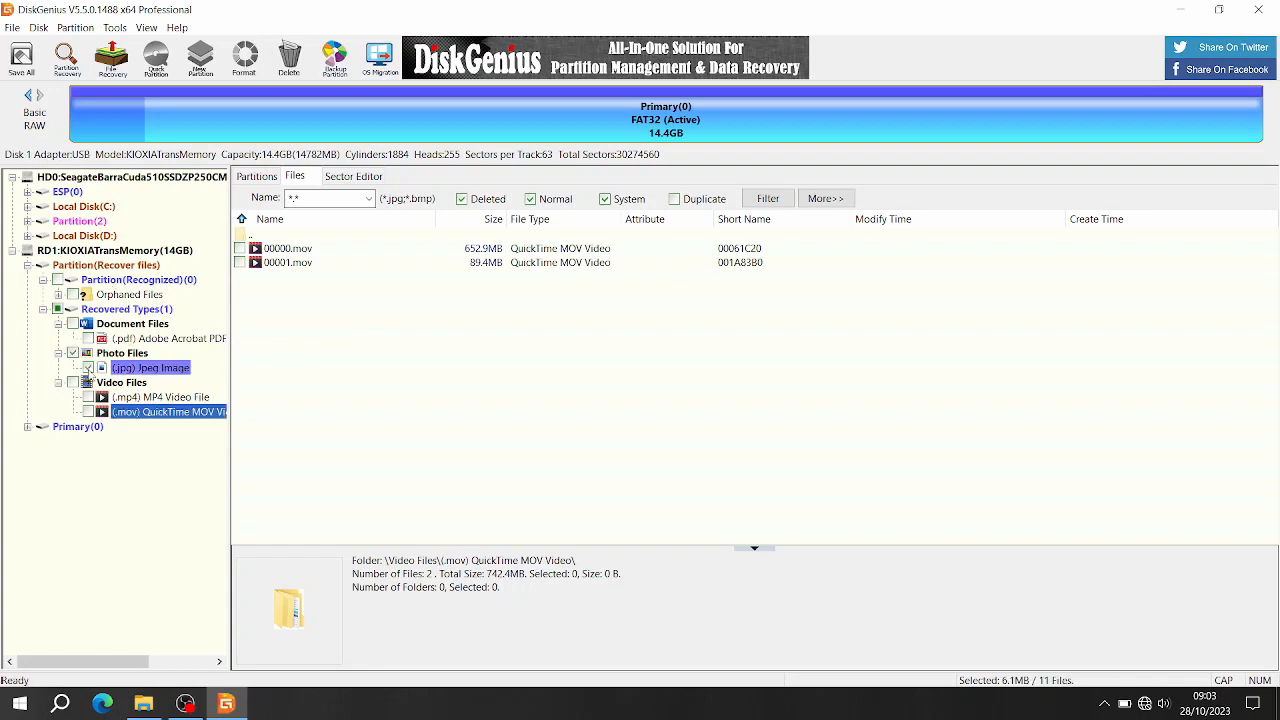
Bring up the Copy To options for the (.jpg) Jpeg Image category
right_click(150, 367)
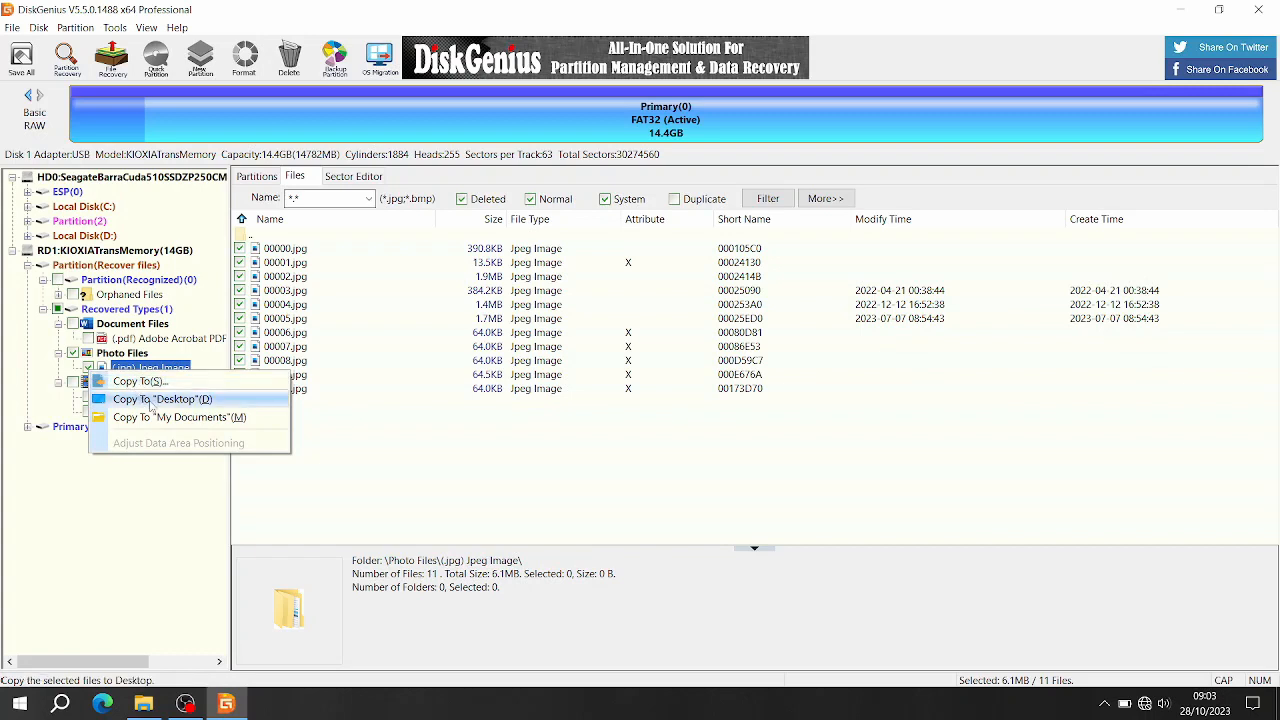
mouse_move(139, 381)
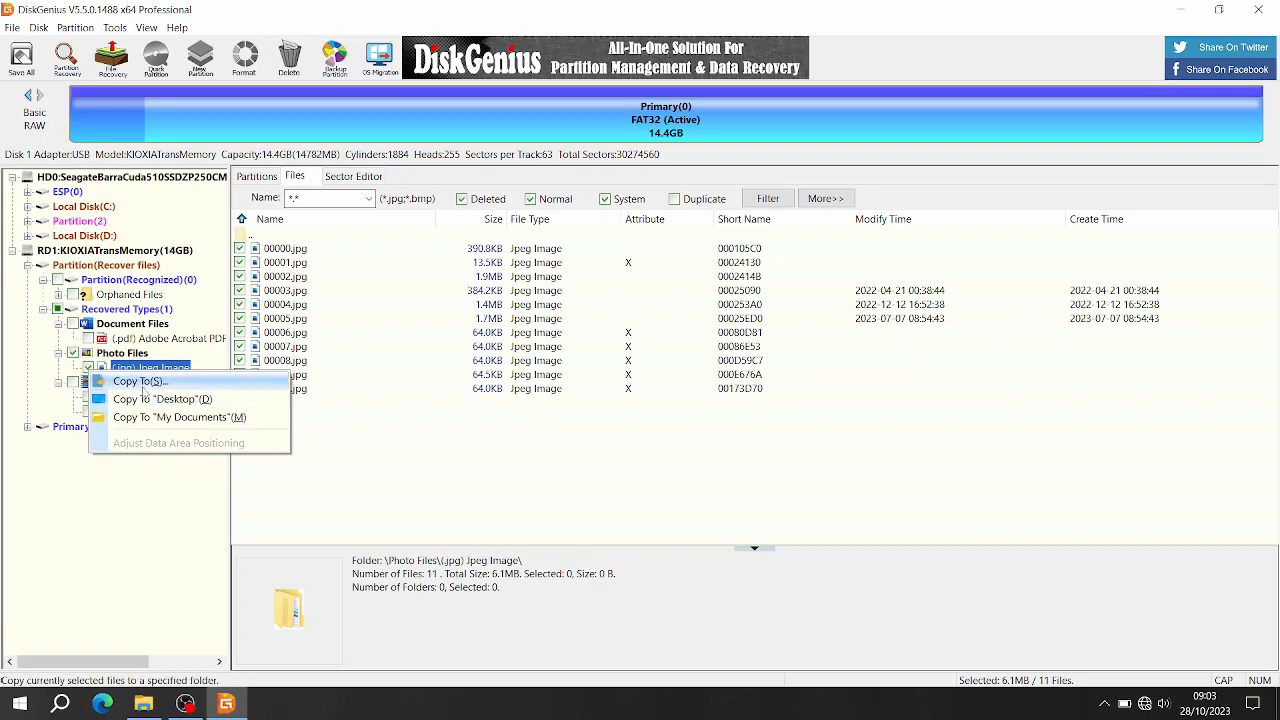
mouse_move(143, 392)
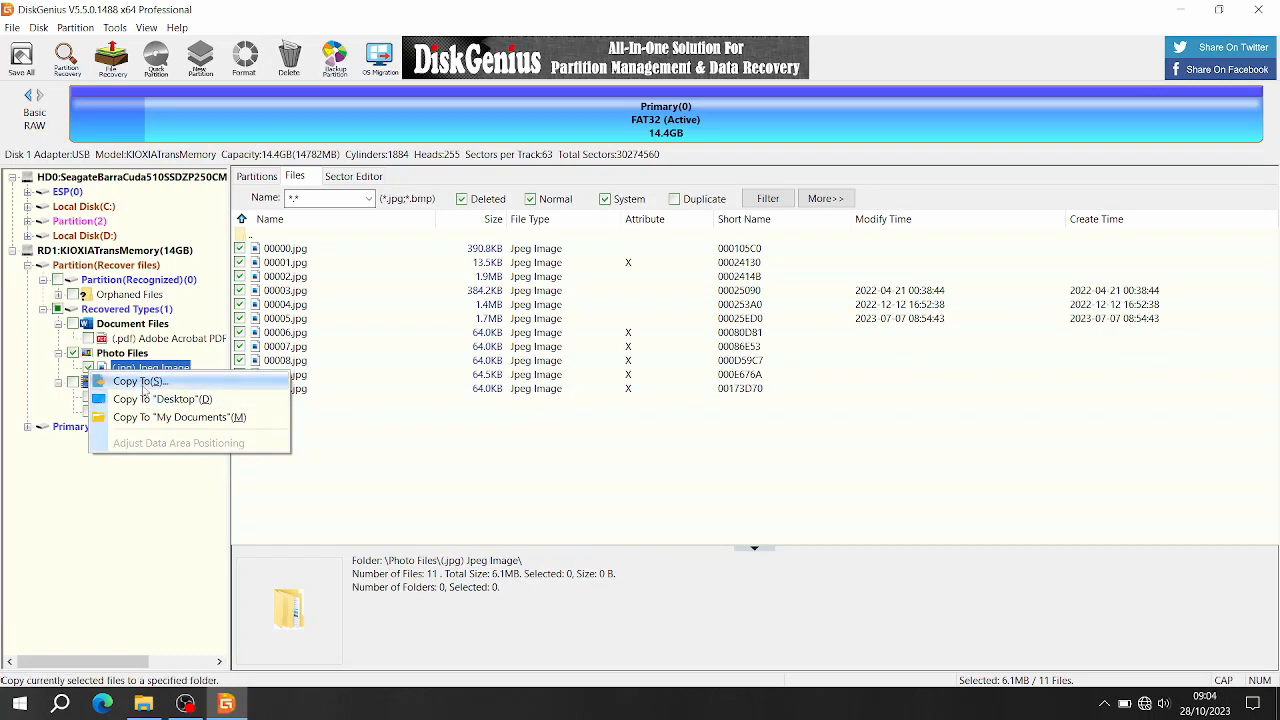
mouse_move(178, 437)
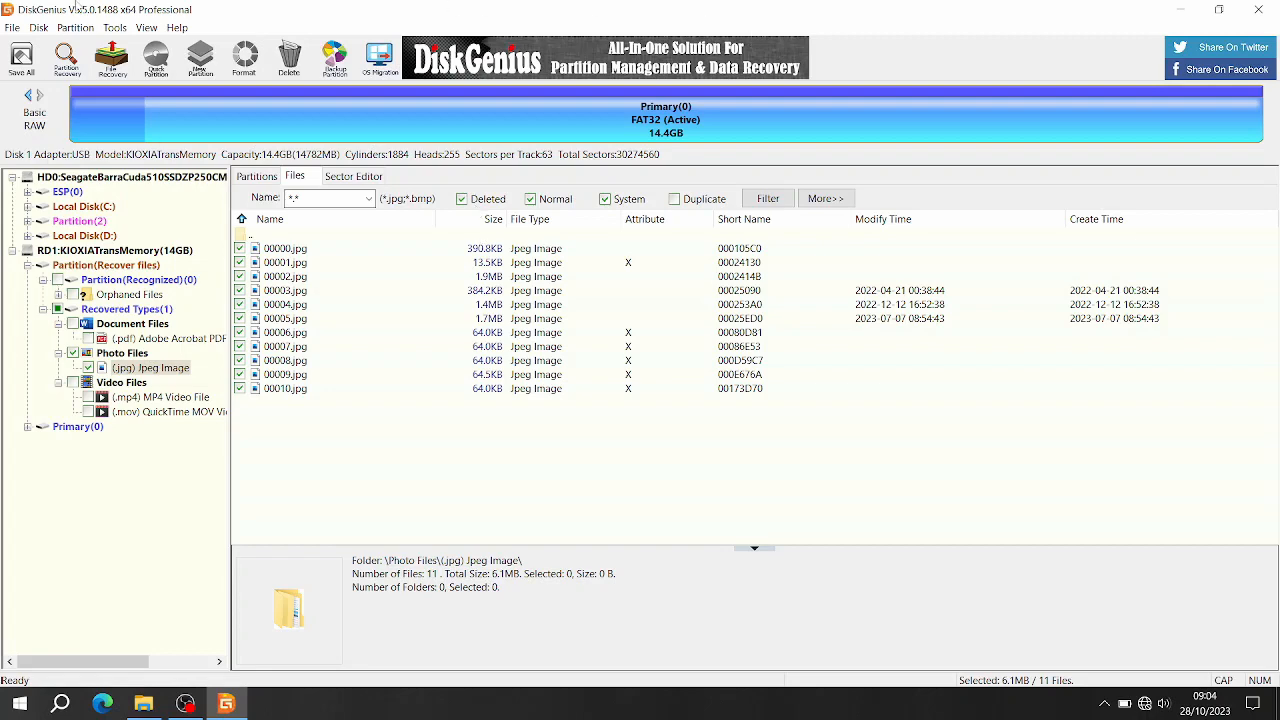
left_click(39, 27)
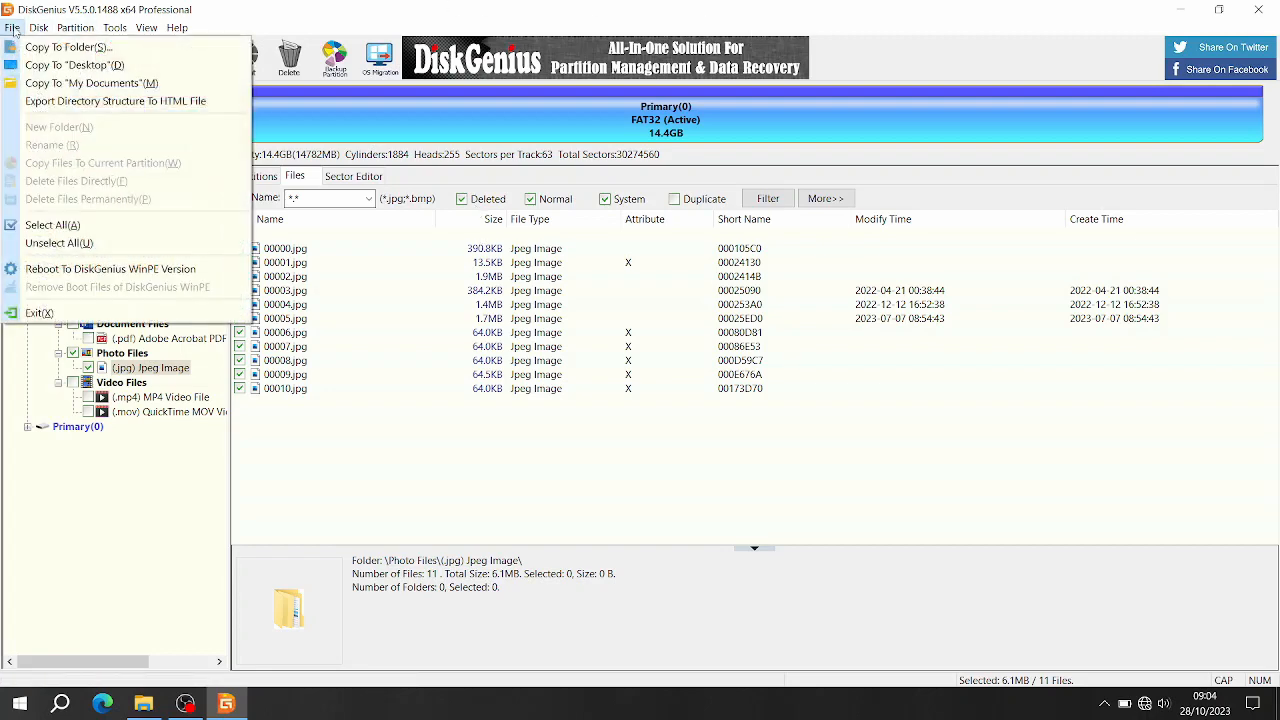
left_click(39, 27)
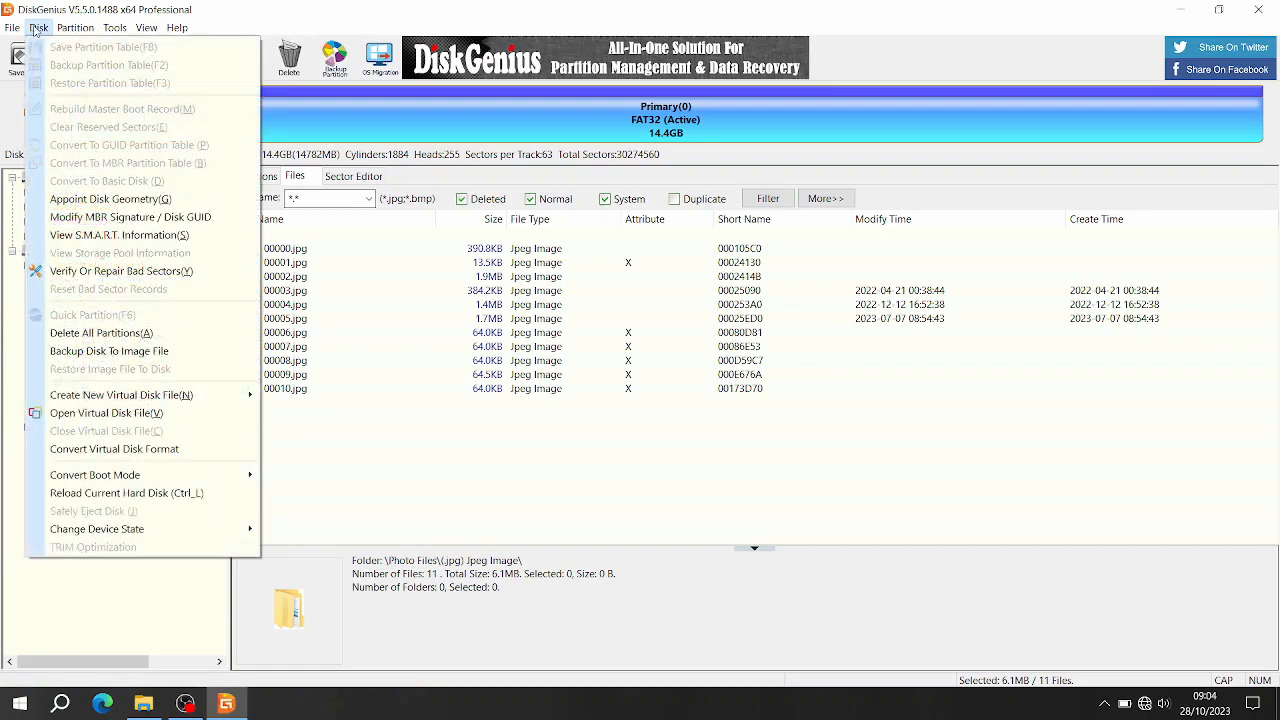
left_click(75, 27)
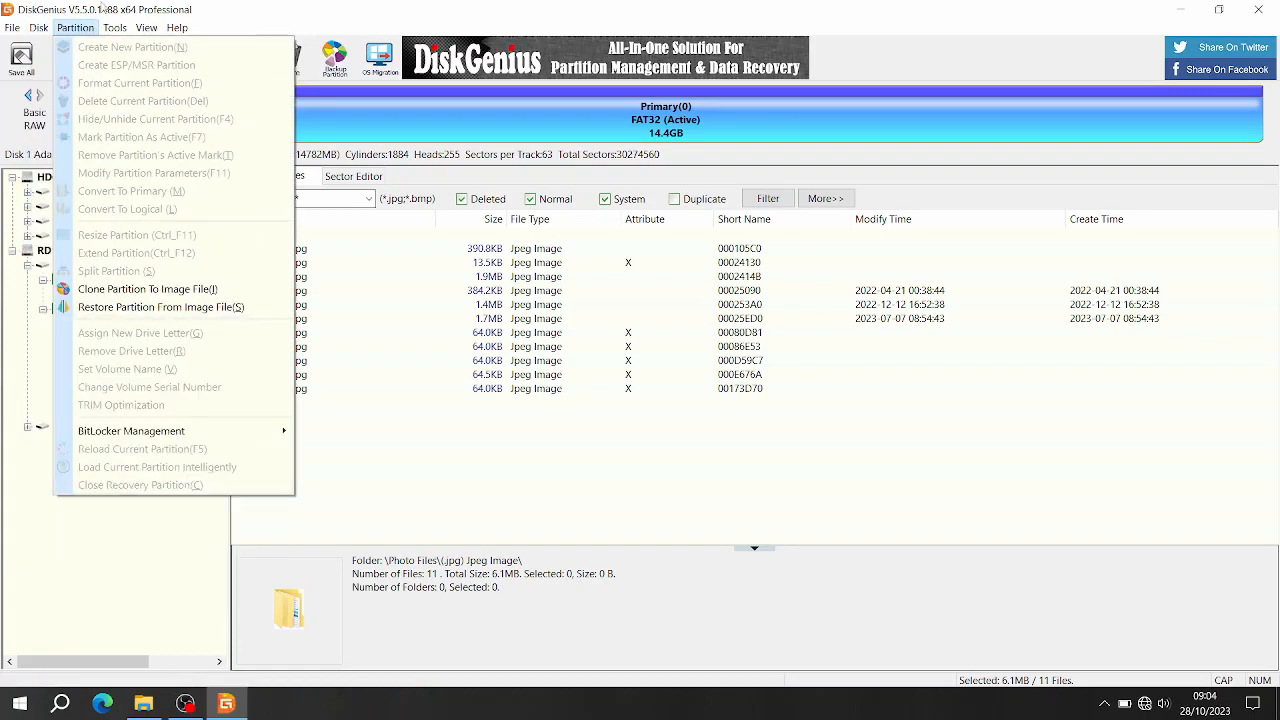
left_click(114, 27)
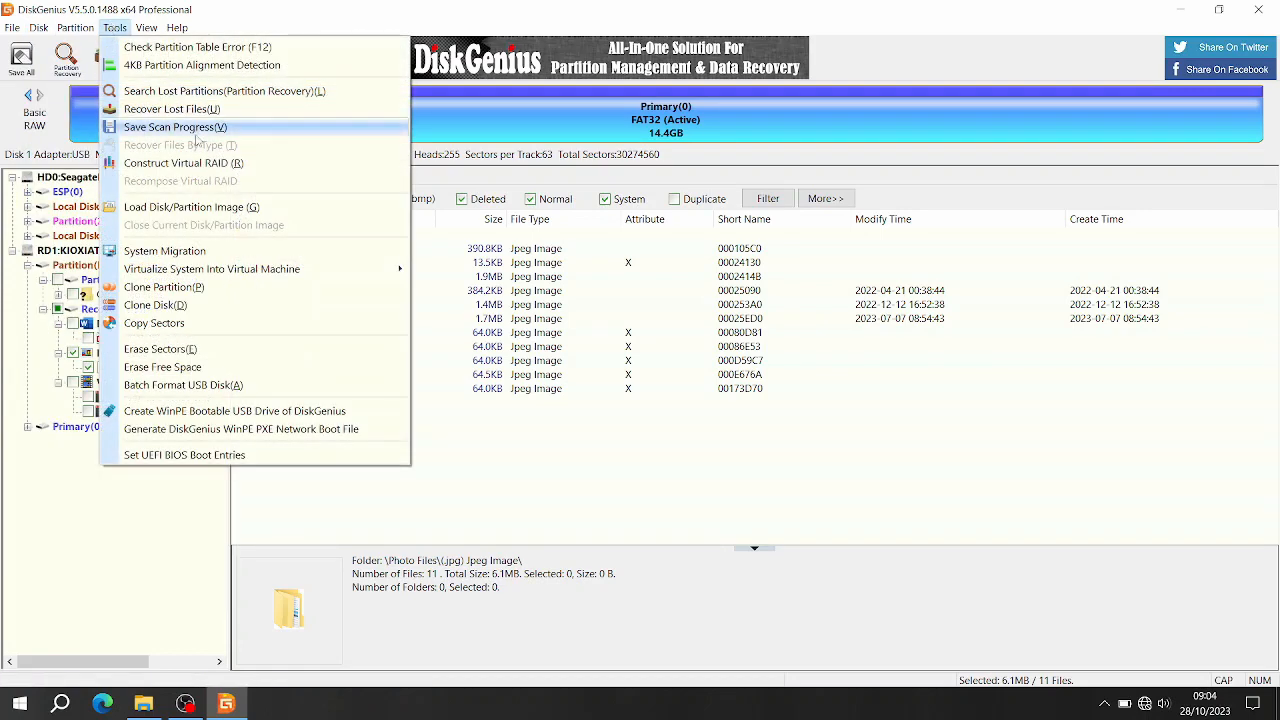
mouse_move(836, 210)
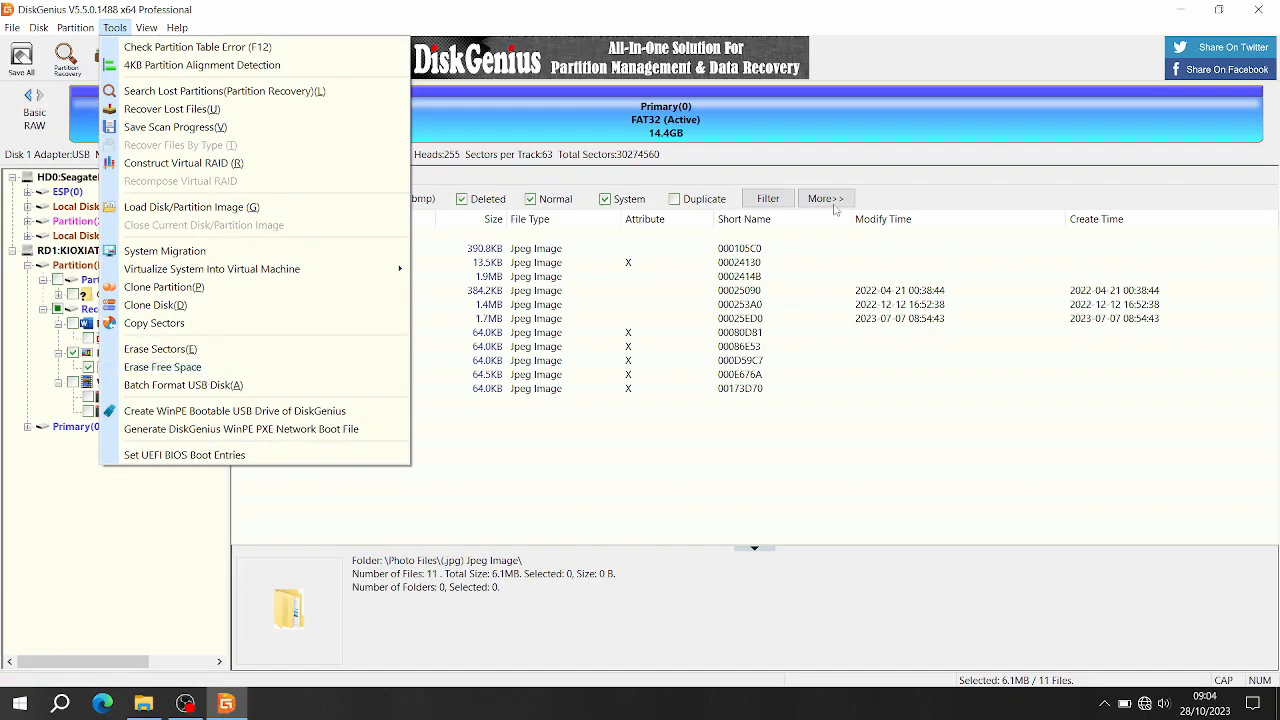
mouse_move(205, 109)
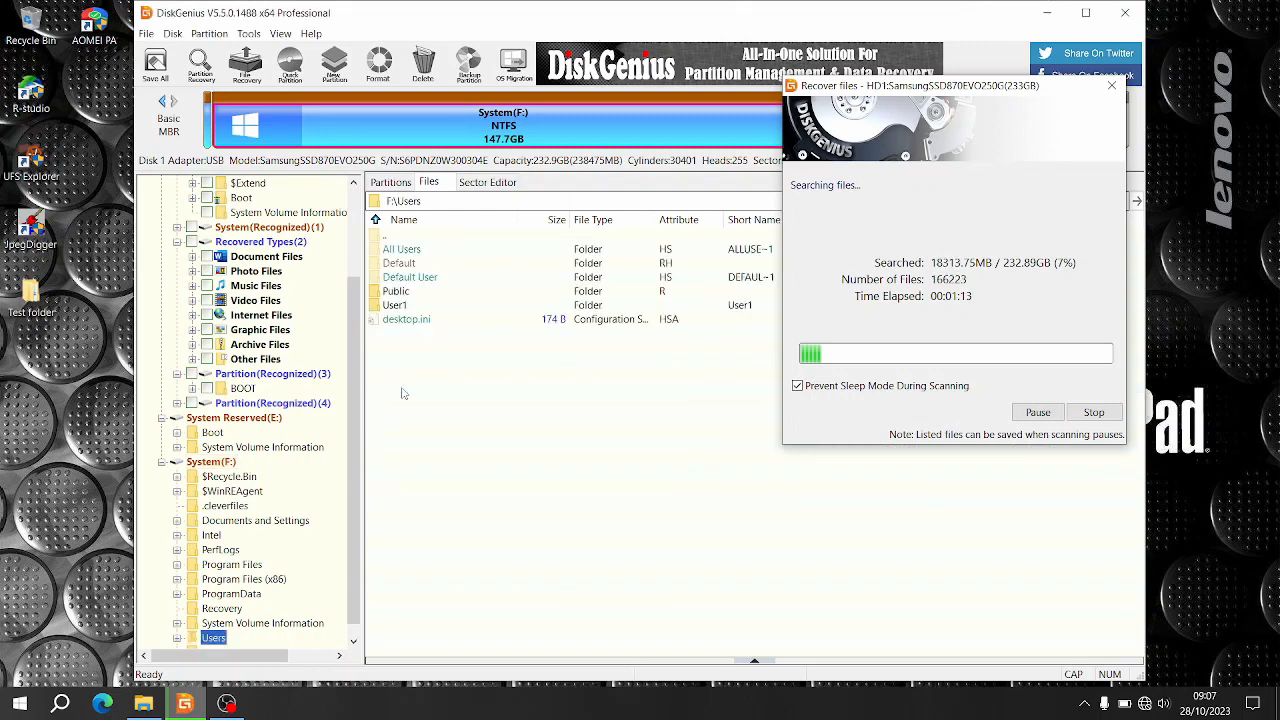
left_click(395, 305)
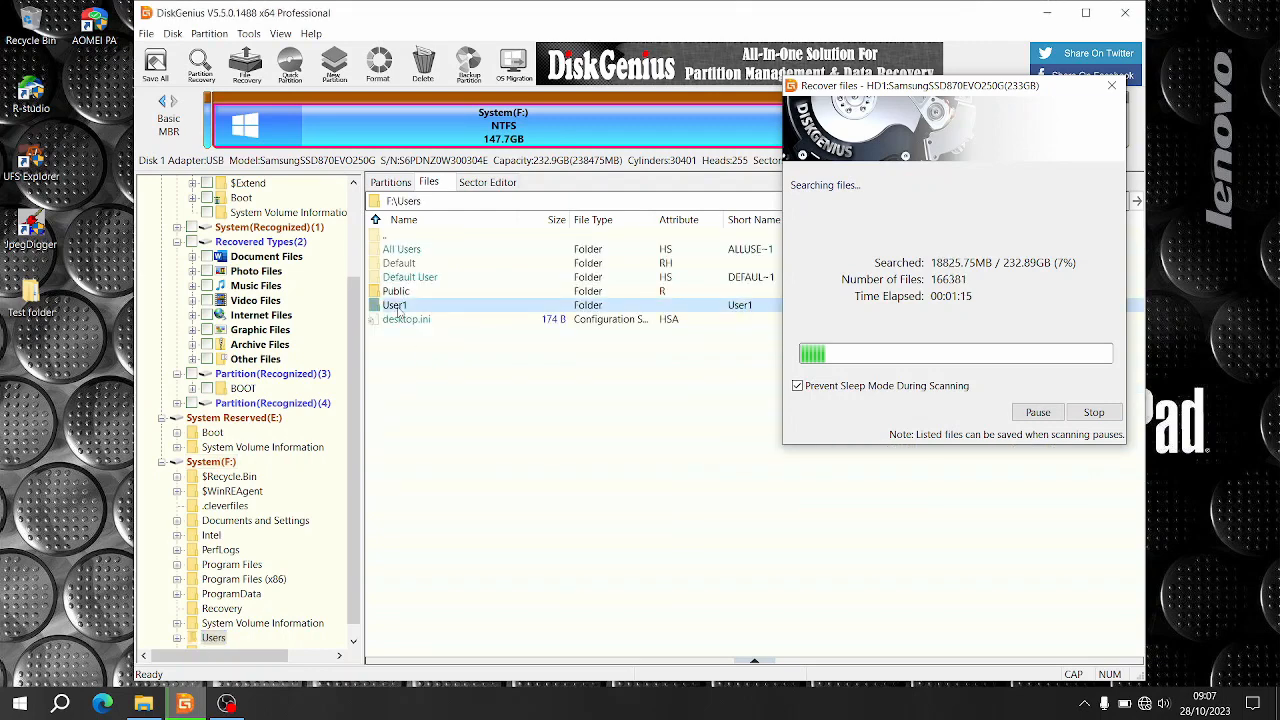
right_click(396, 305)
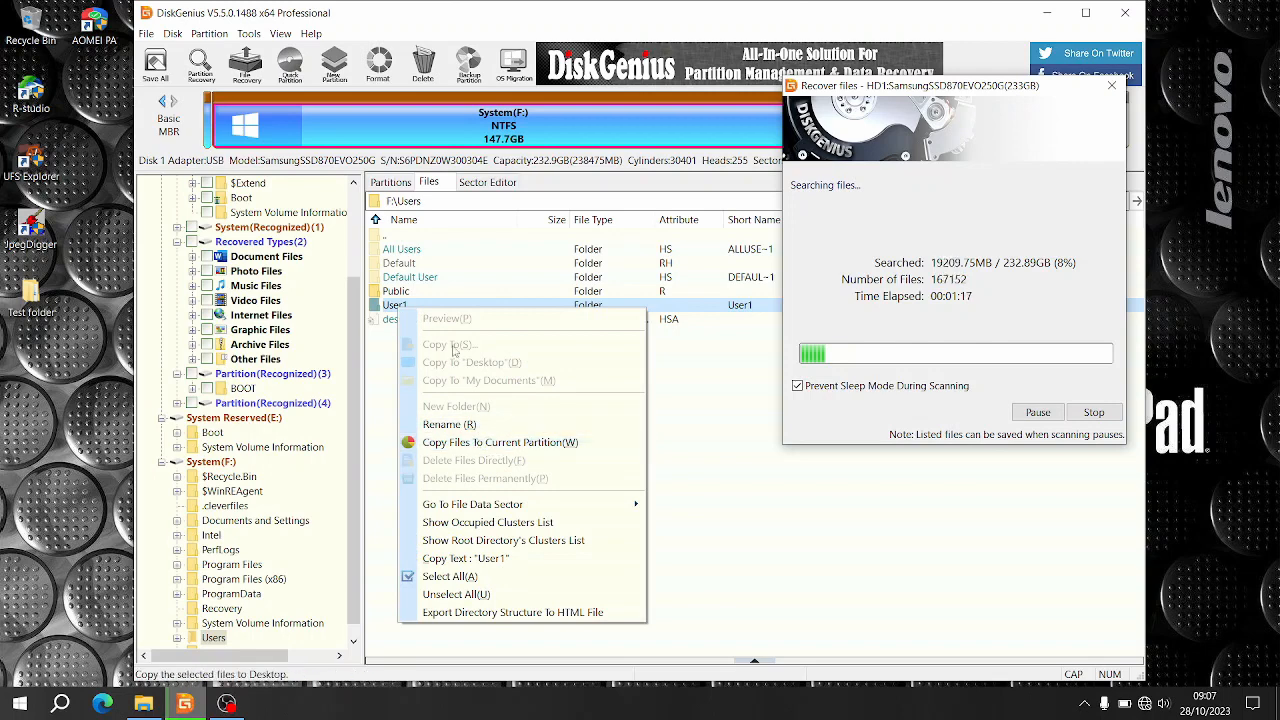
left_click(685, 486)
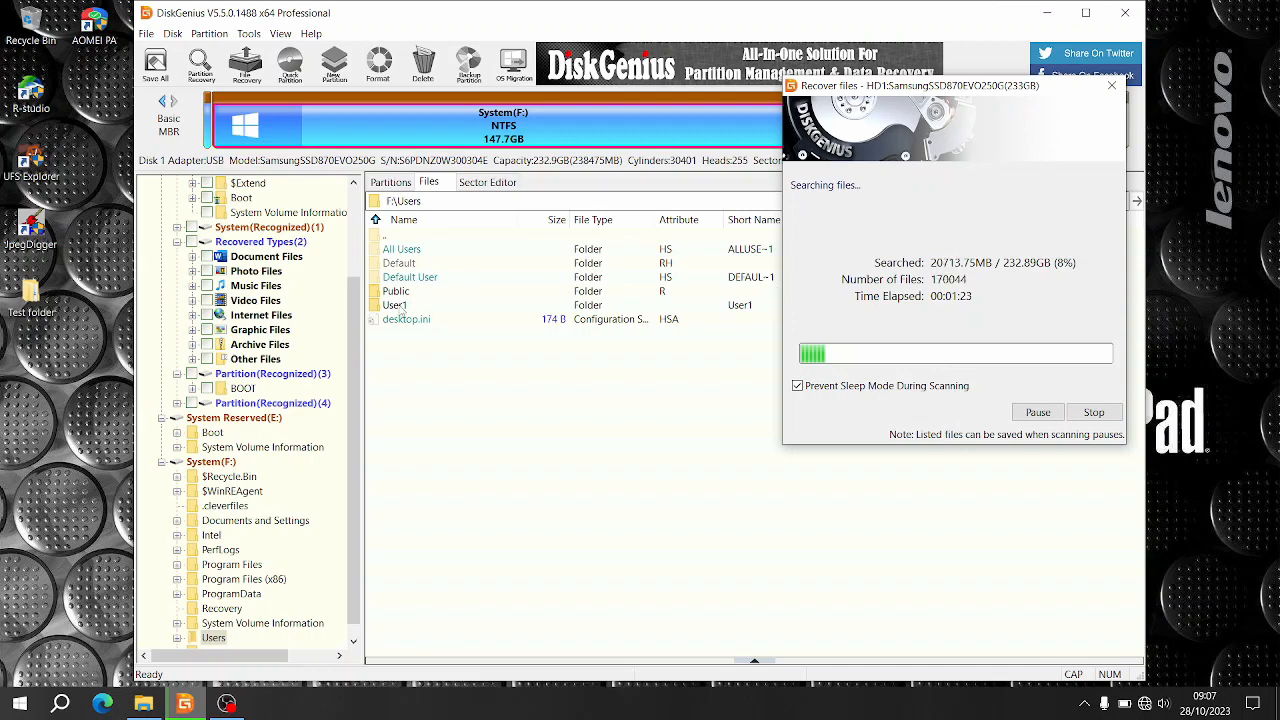
mouse_move(308, 275)
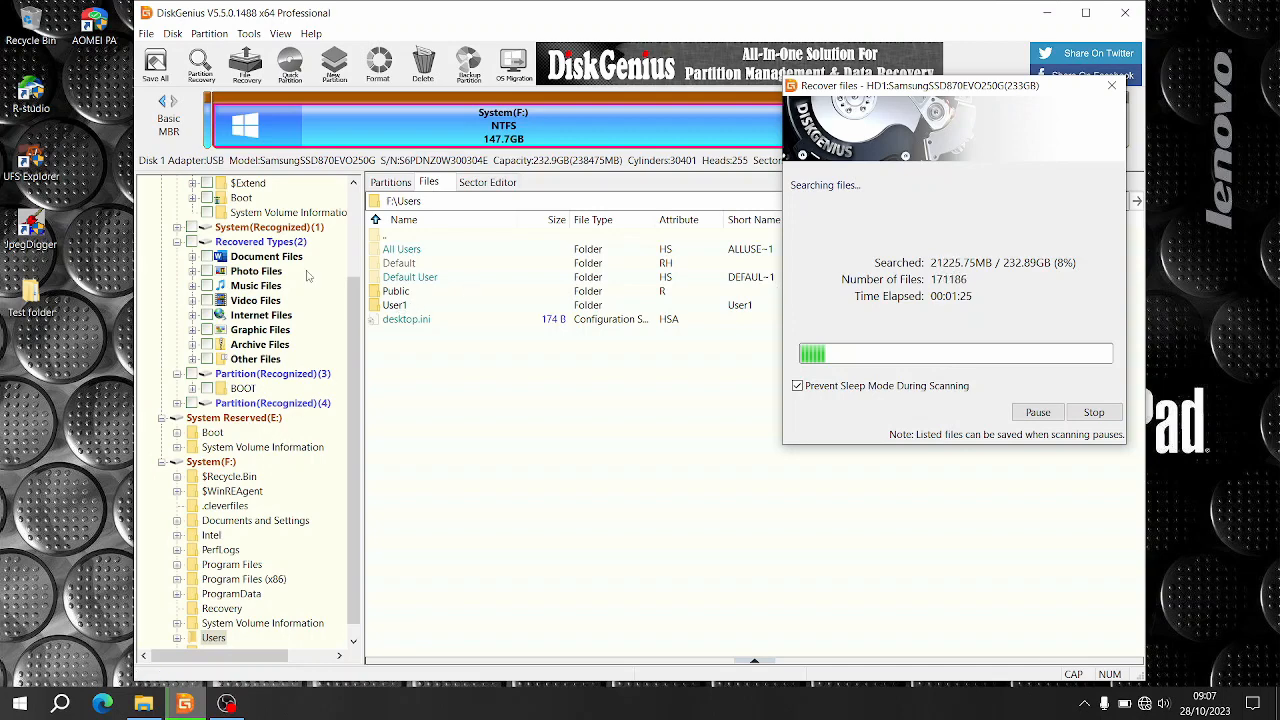